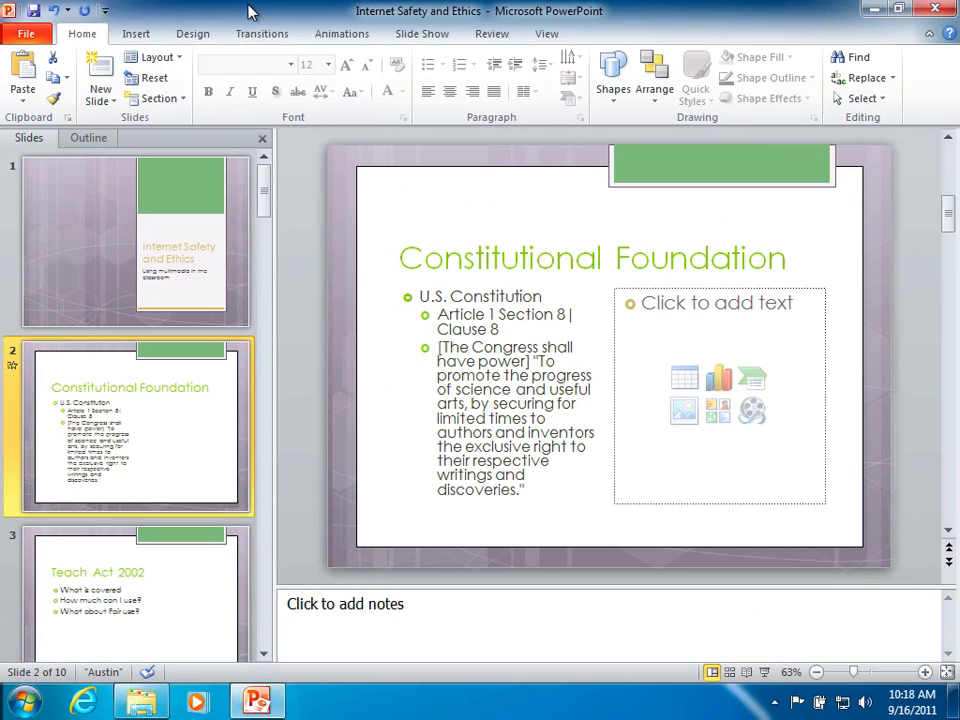
pyautogui.moveTo(240, 240)
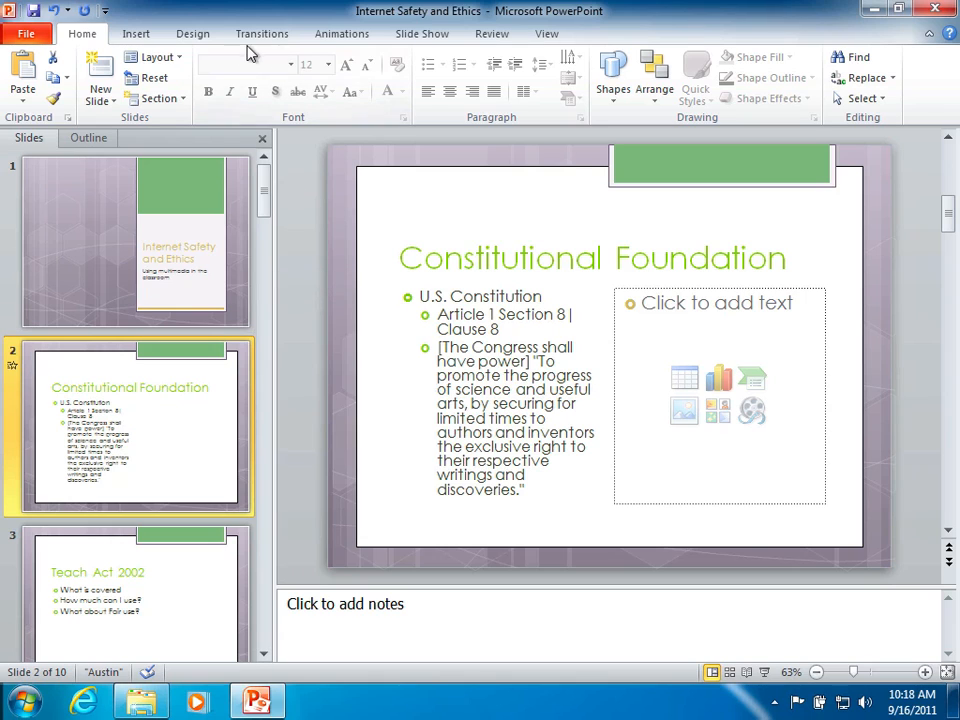
pyautogui.moveTo(330, 52)
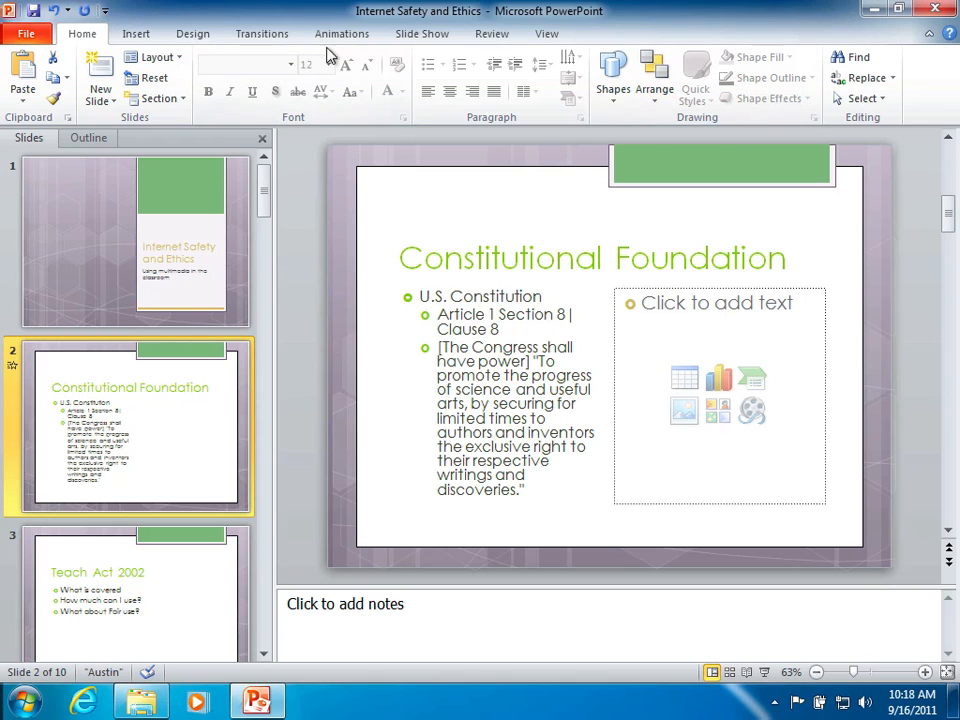
# Show the Transitions ribbon and select the Constitutional Foundation slide.
pyautogui.click(262, 32)
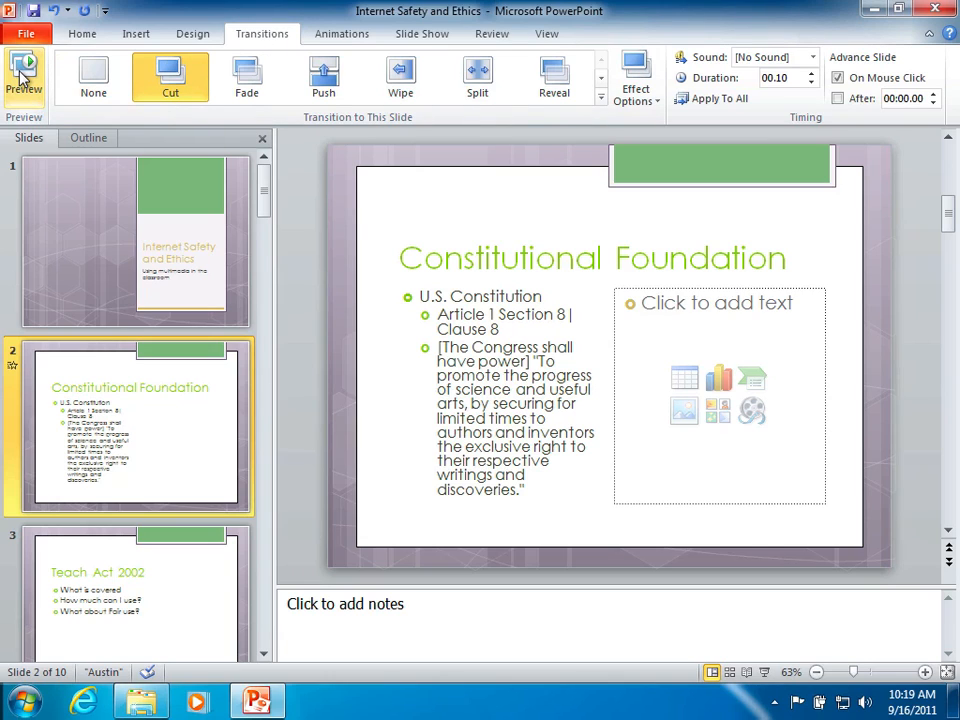
pyautogui.moveTo(24, 76)
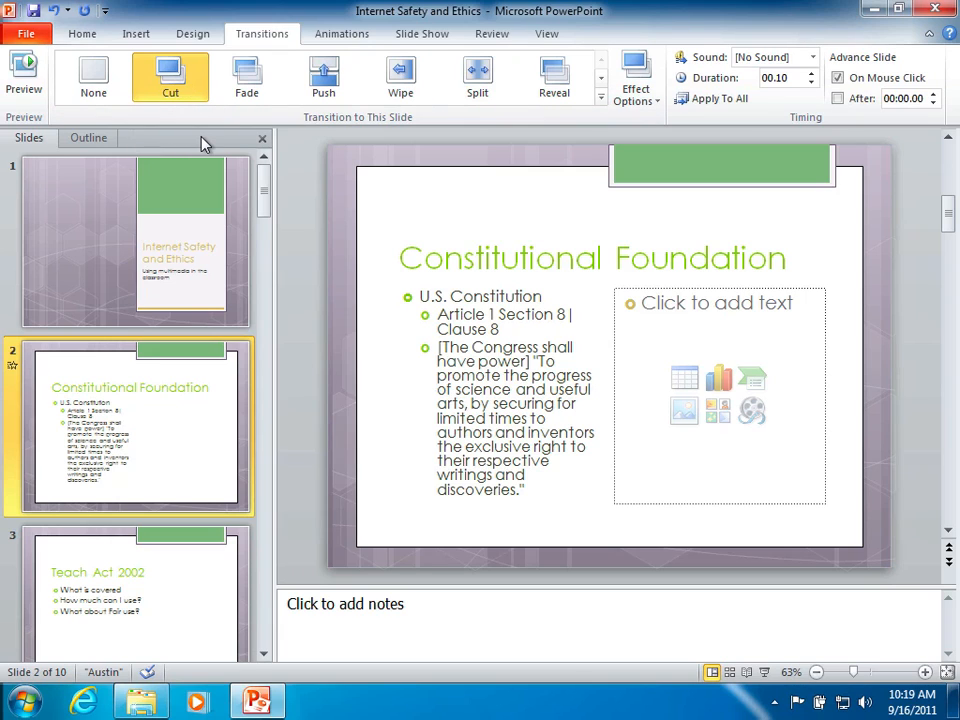
pyautogui.moveTo(108, 246)
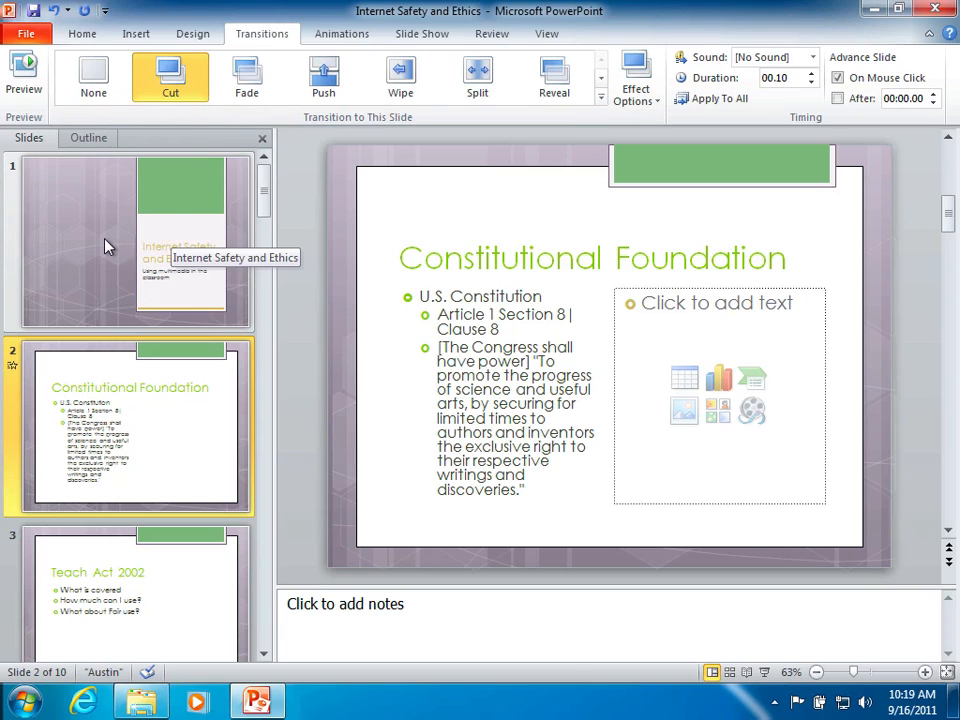
pyautogui.click(130, 240)
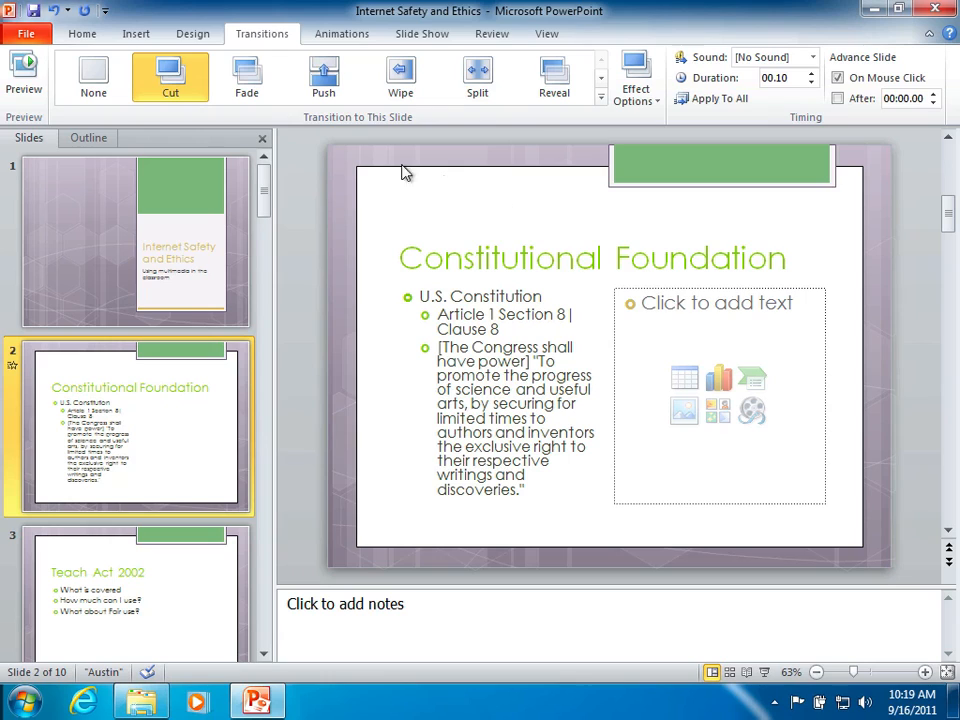
# Try Wipe, Fade and Split on slide 2, leaving it on the Reveal transition.
pyautogui.click(246, 76)
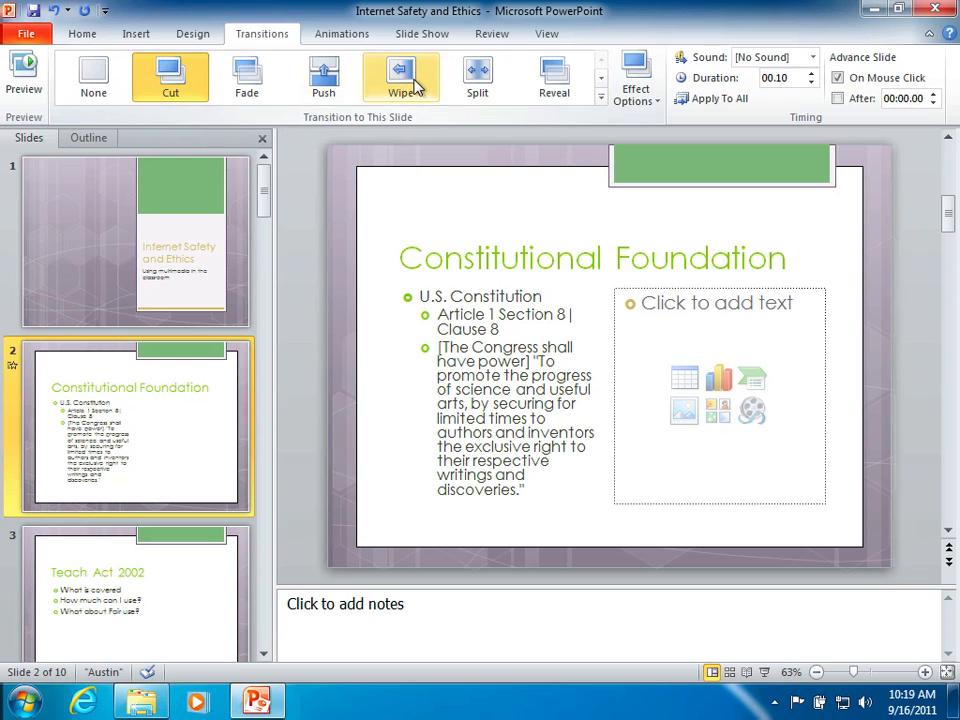
pyautogui.click(400, 76)
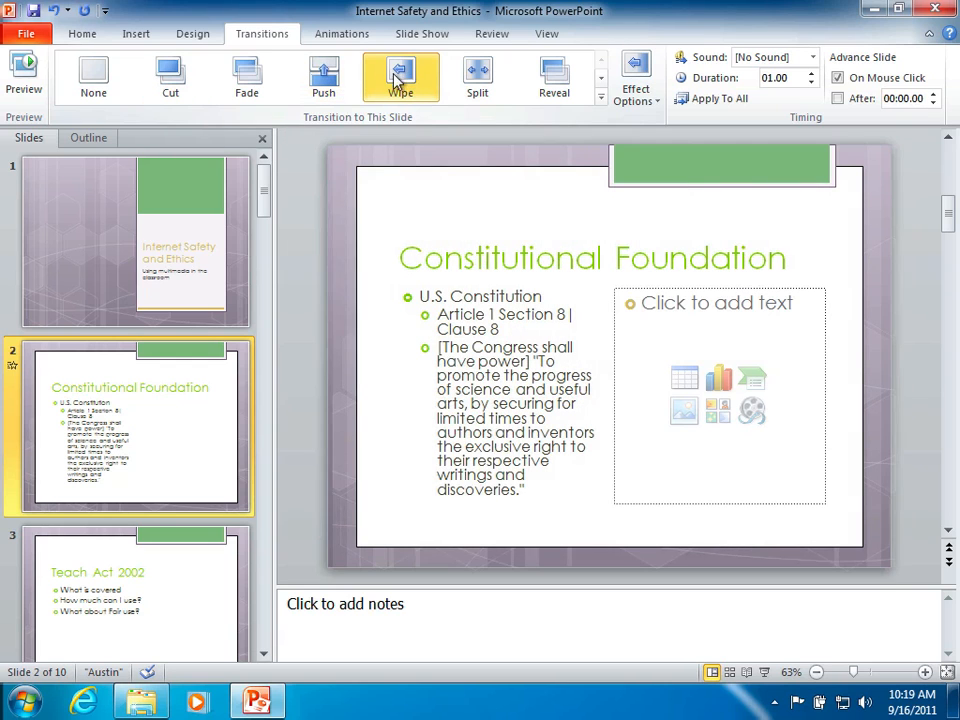
pyautogui.click(246, 76)
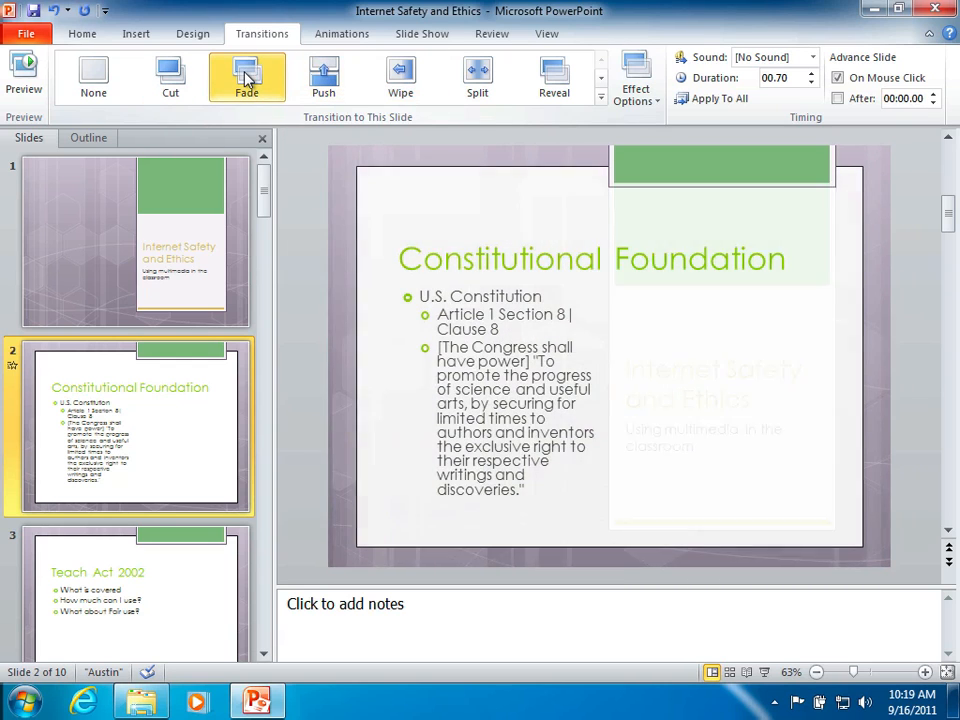
pyautogui.moveTo(476, 76)
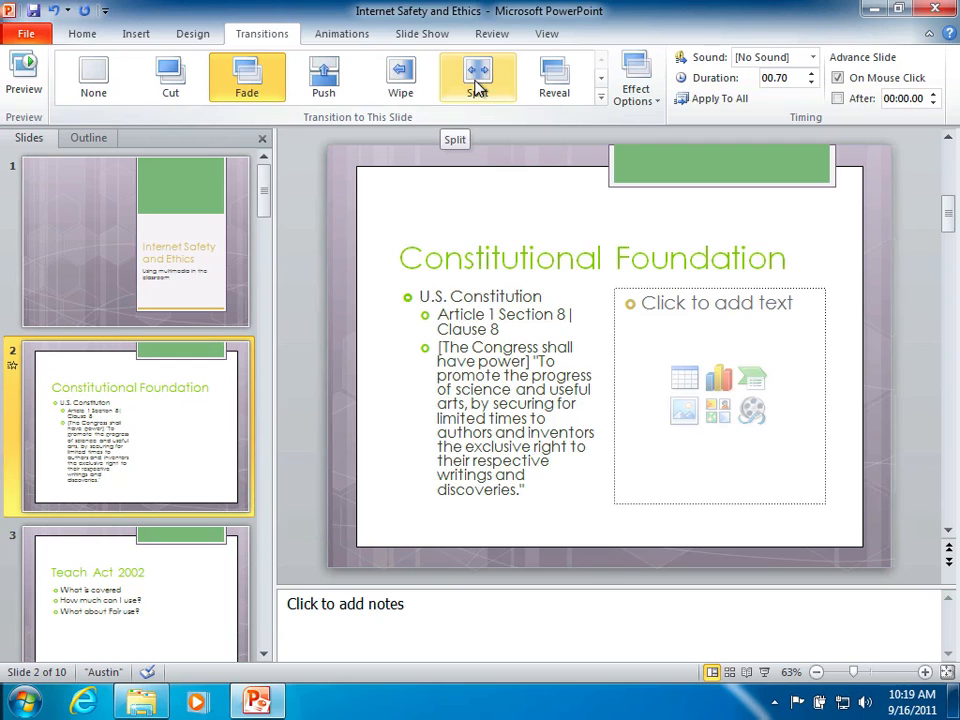
pyautogui.click(476, 76)
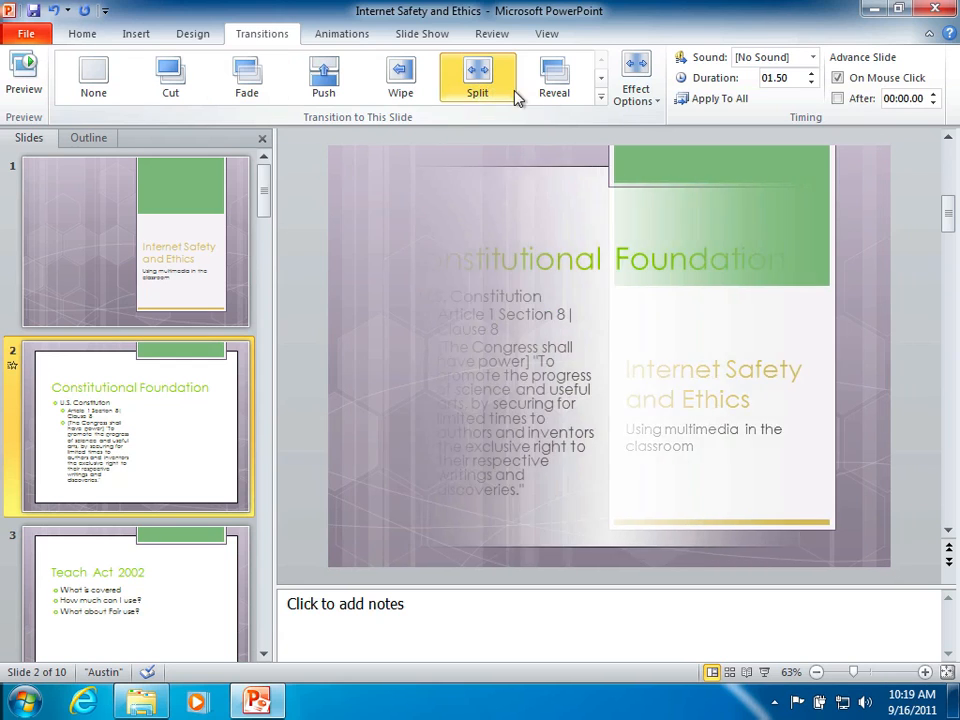
pyautogui.click(554, 76)
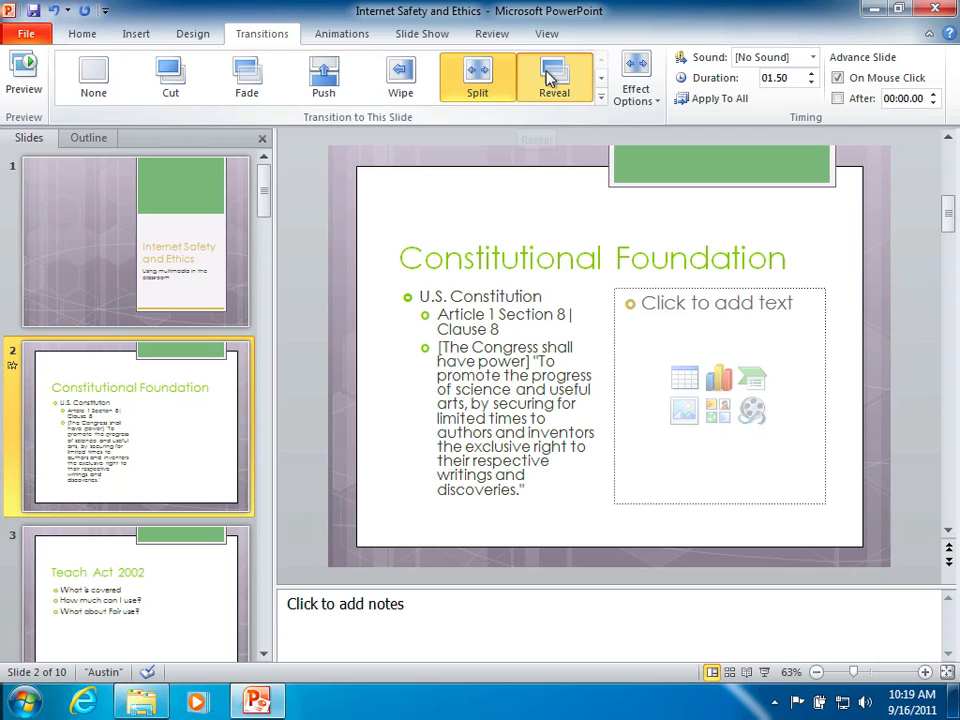
pyautogui.click(554, 76)
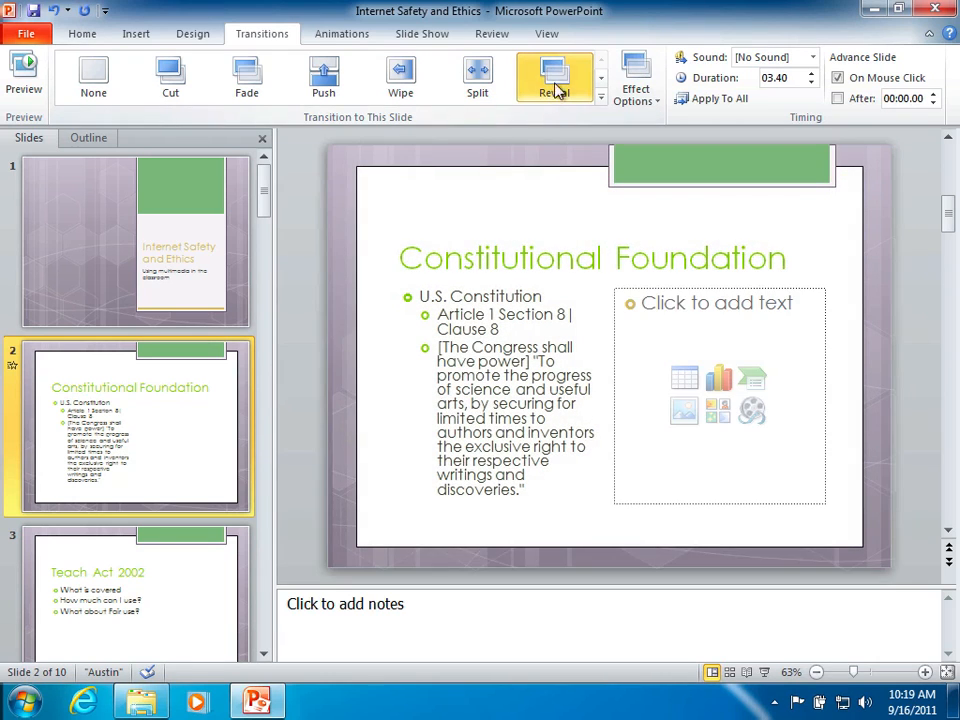
# Apply the Honeycomb transition from the Exciting group to slide 2.
pyautogui.click(600, 96)
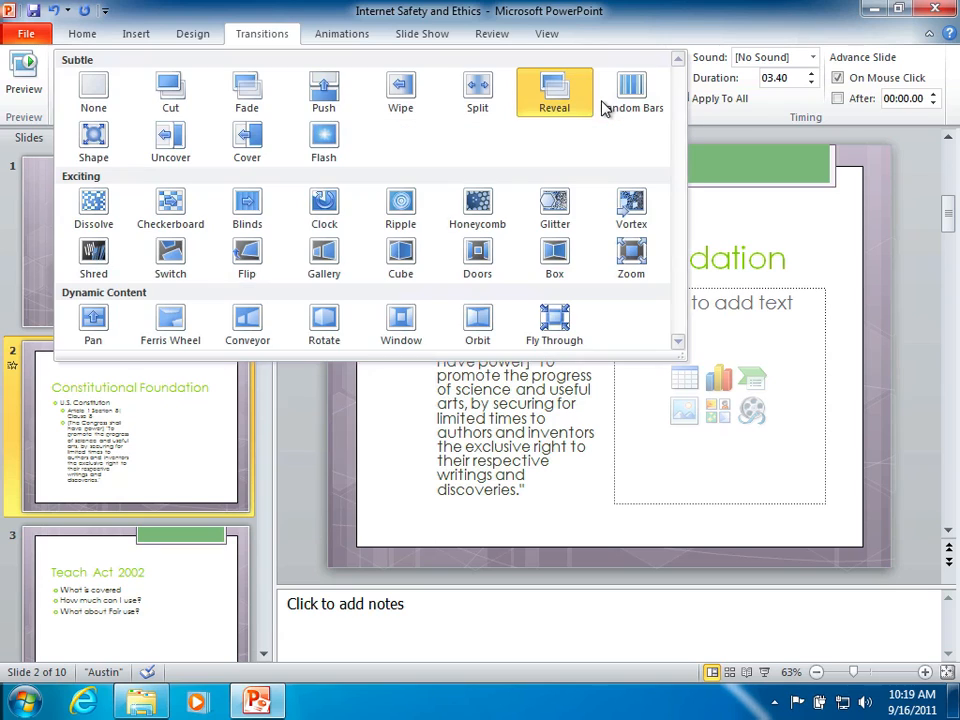
pyautogui.moveTo(170, 208)
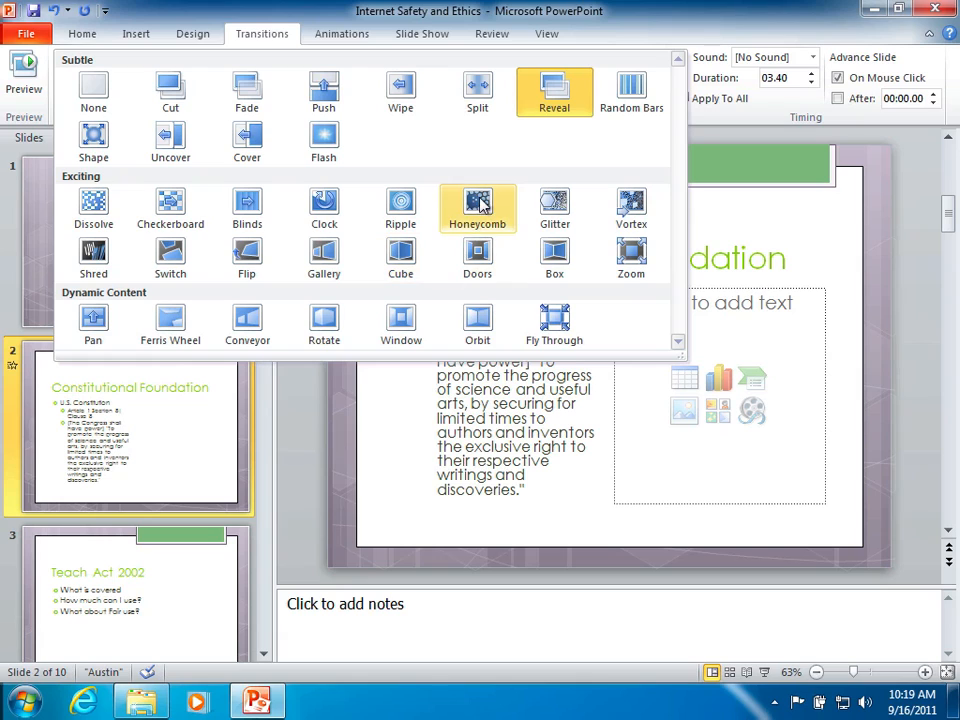
pyautogui.click(486, 206)
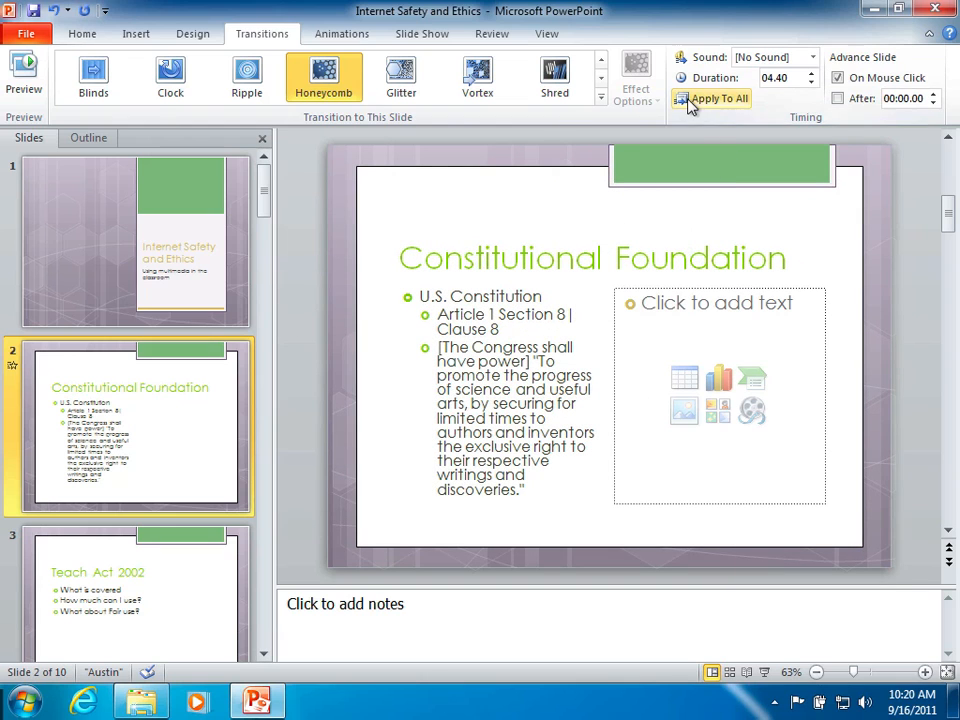
pyautogui.moveTo(324, 76)
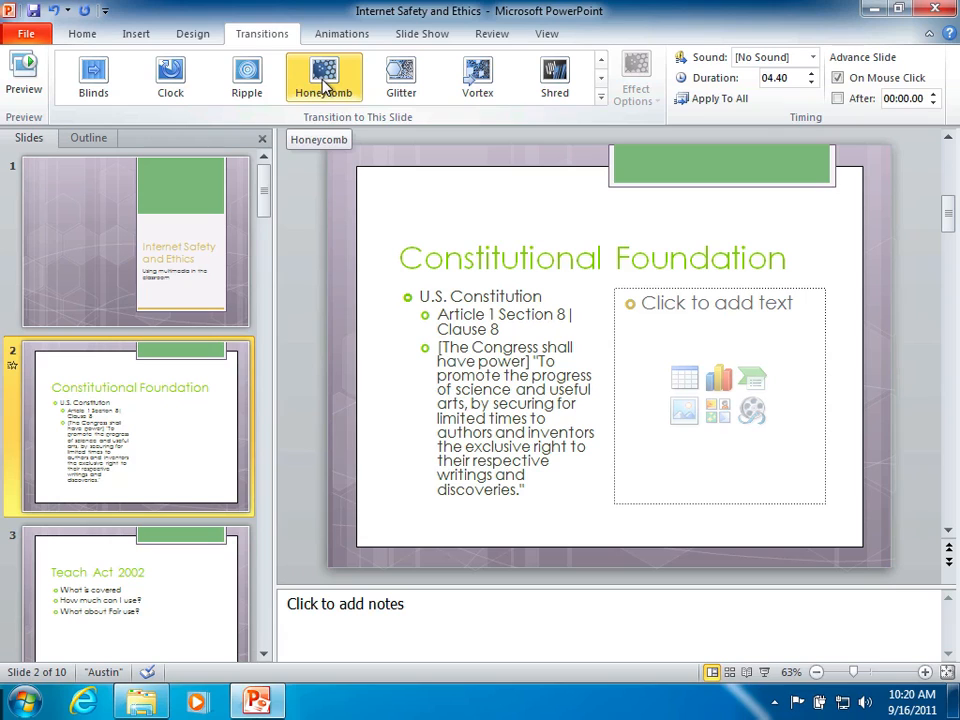
pyautogui.moveTo(156, 444)
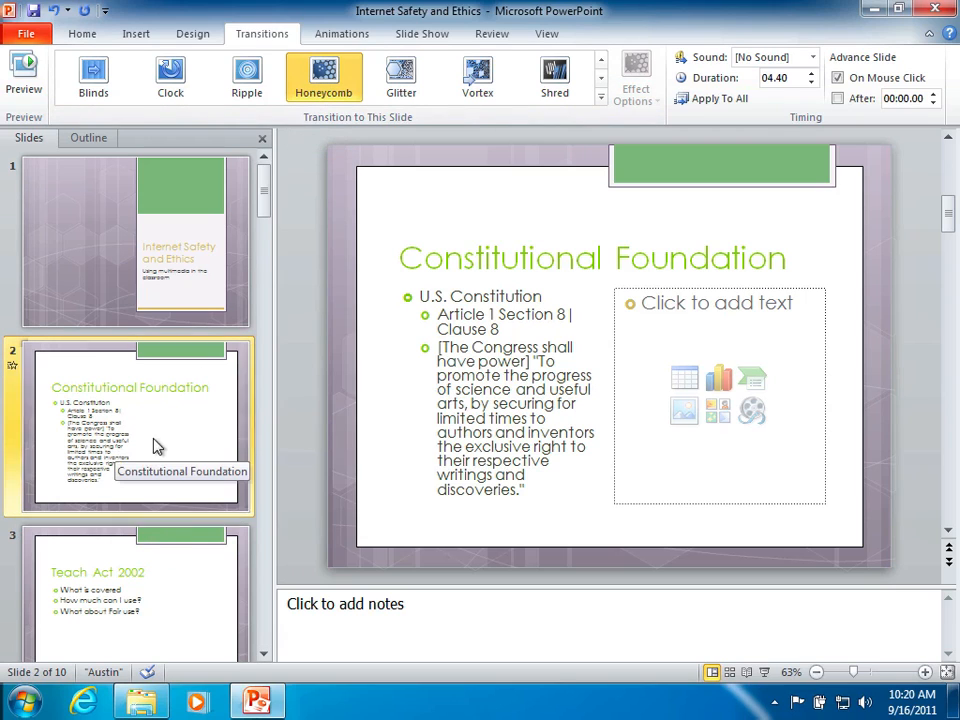
pyautogui.moveTo(16, 372)
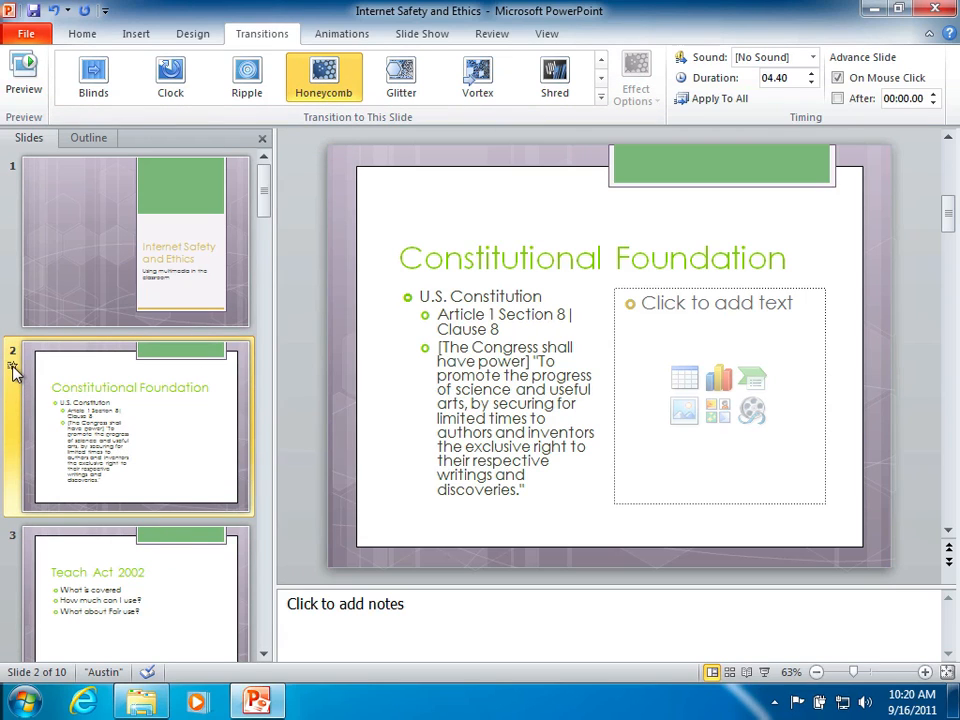
pyautogui.moveTo(12, 392)
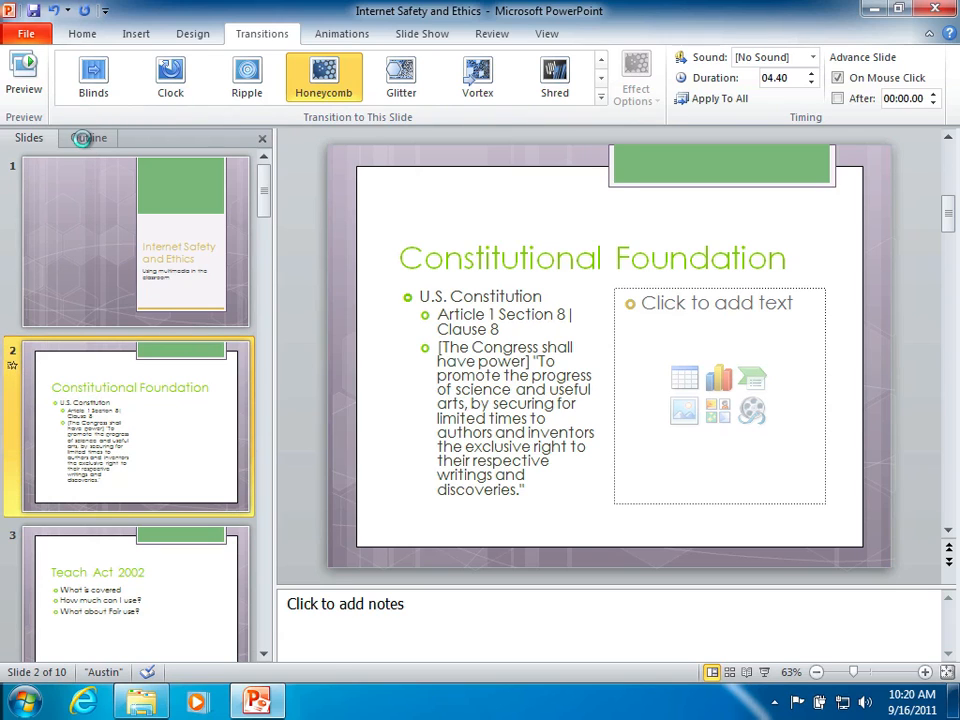
pyautogui.click(88, 136)
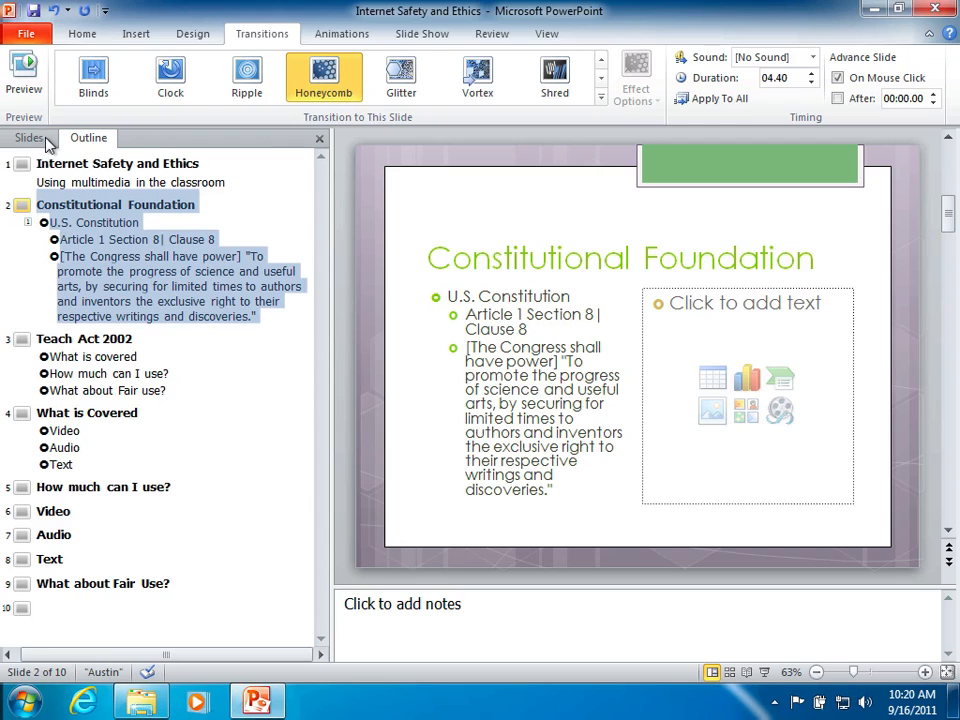
pyautogui.click(28, 136)
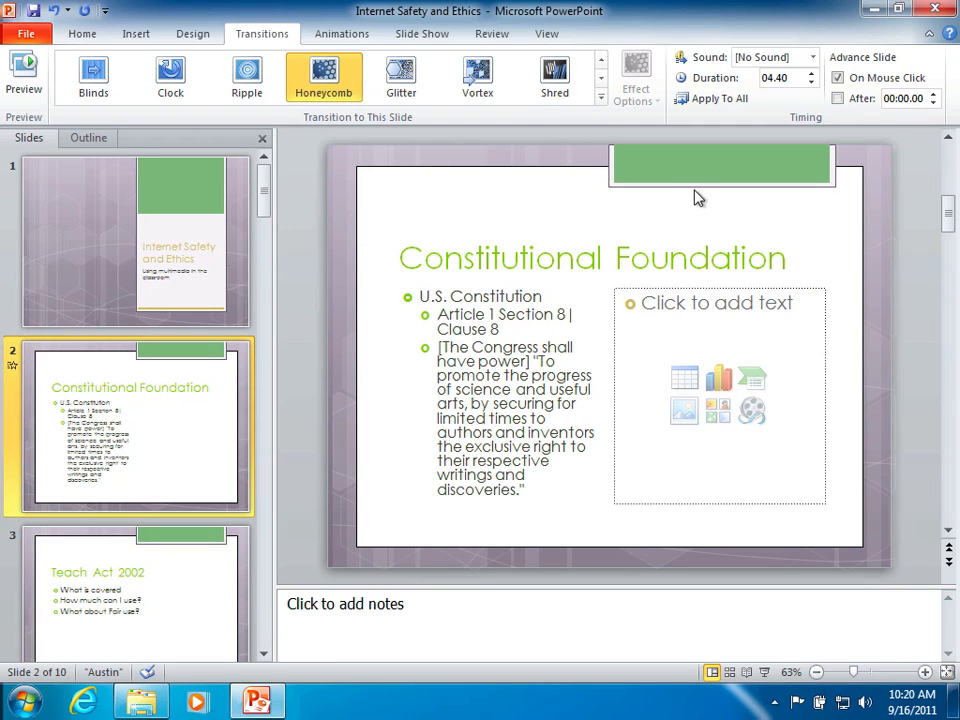
pyautogui.moveTo(730, 108)
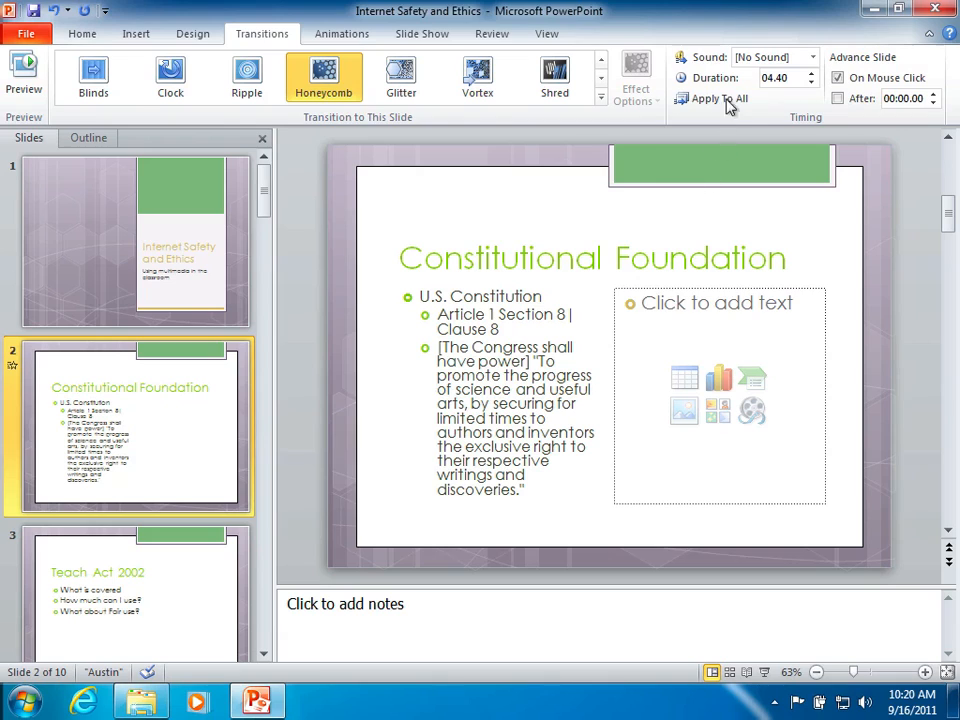
pyautogui.moveTo(636, 88)
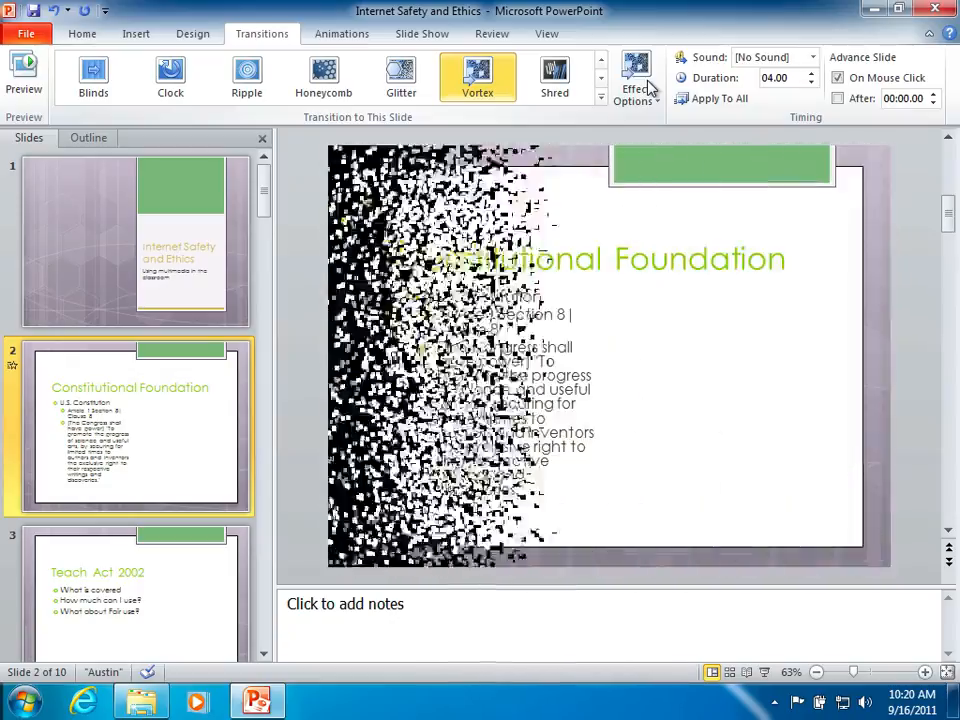
pyautogui.click(324, 76)
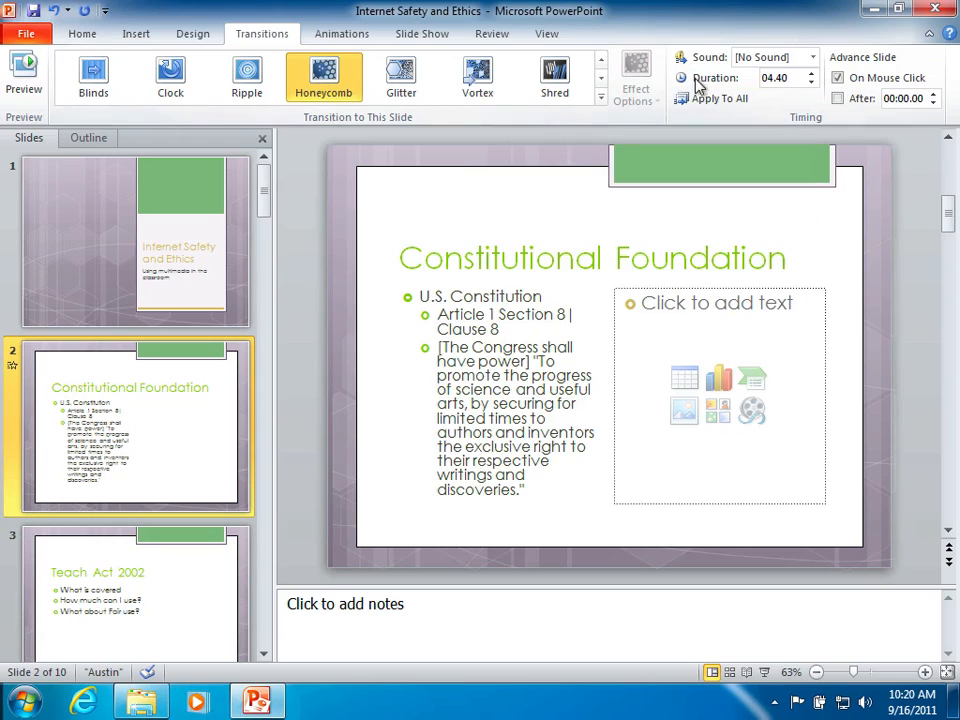
pyautogui.moveTo(812, 56)
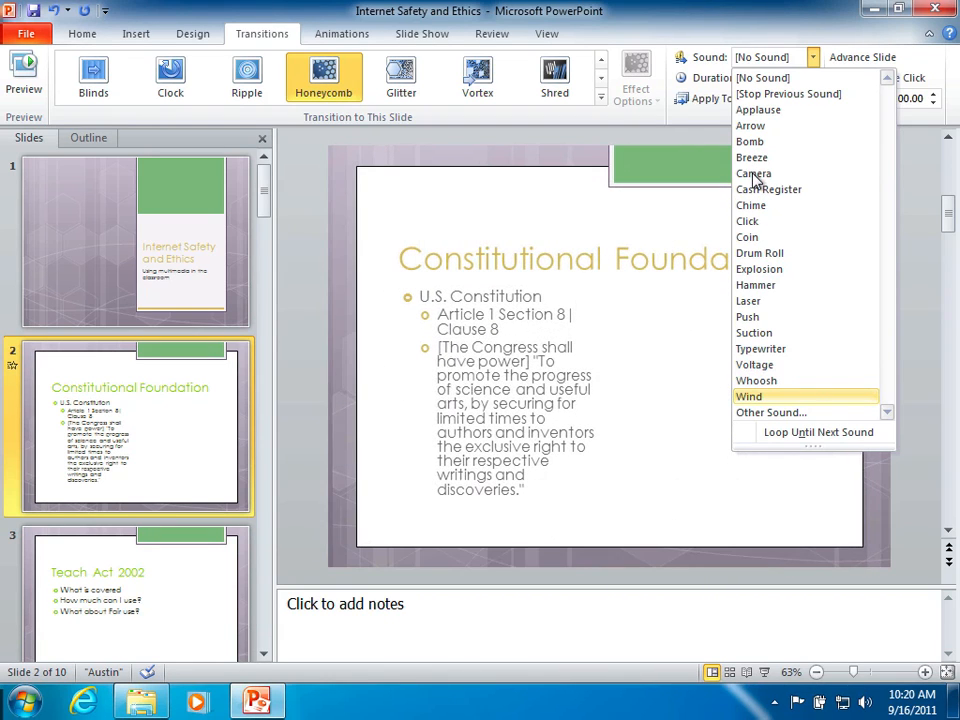
pyautogui.moveTo(752, 172)
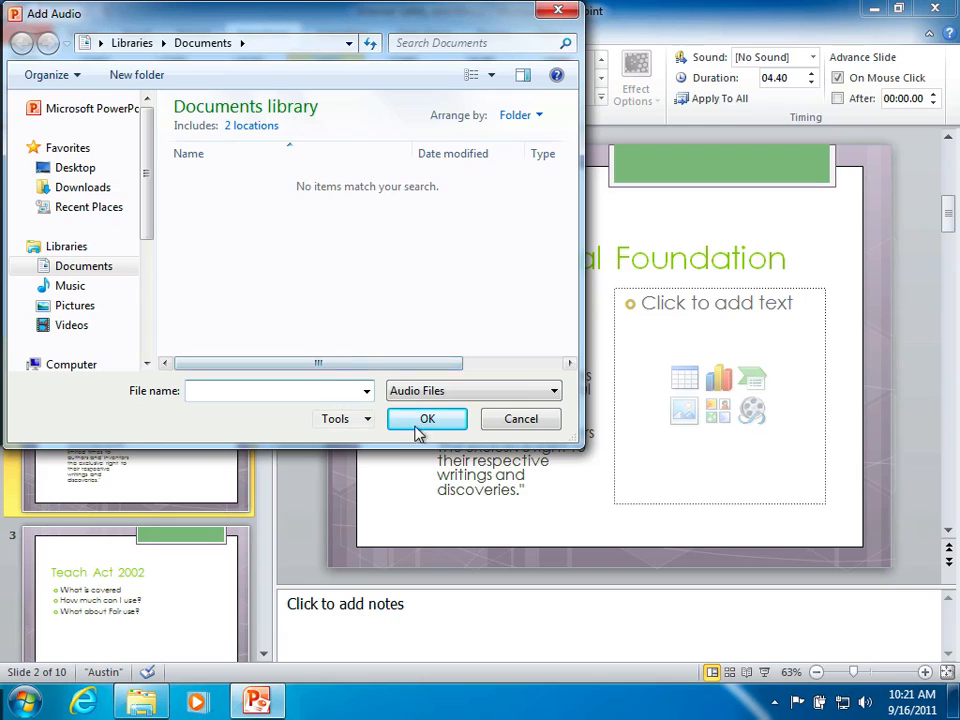
pyautogui.moveTo(428, 418)
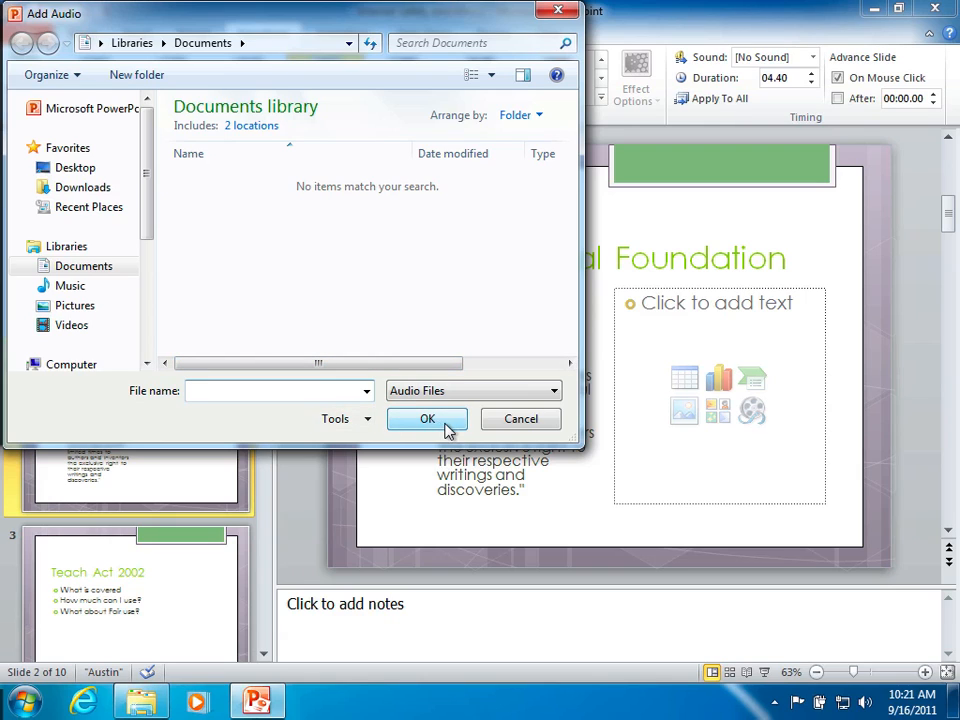
pyautogui.moveTo(520, 418)
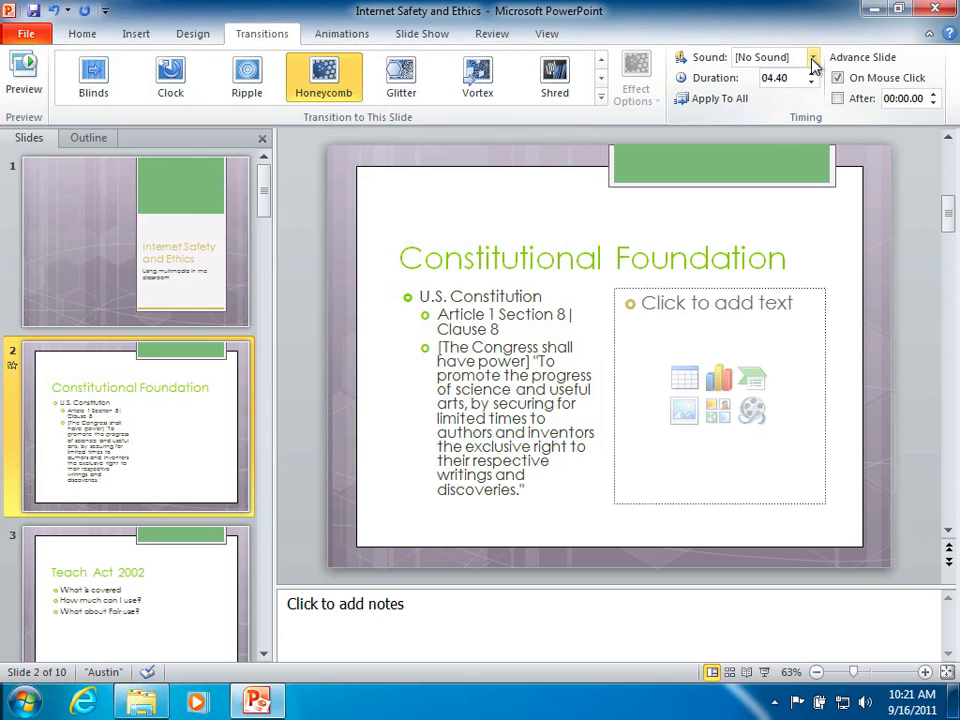
# Reopen the Sound drop-down list of transition sounds.
pyautogui.click(812, 56)
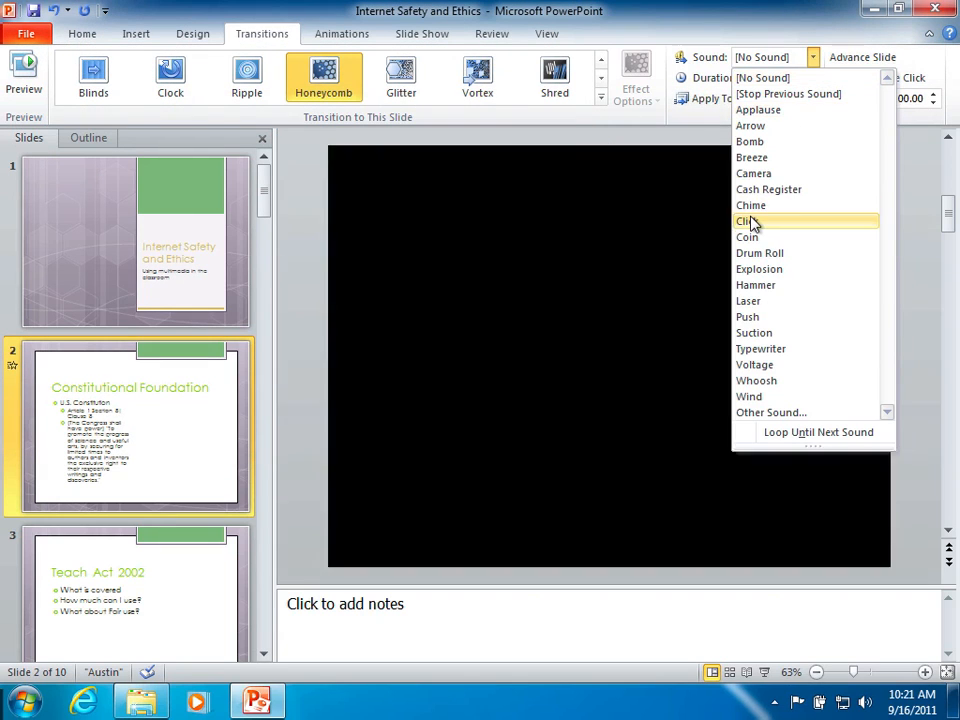
pyautogui.click(746, 220)
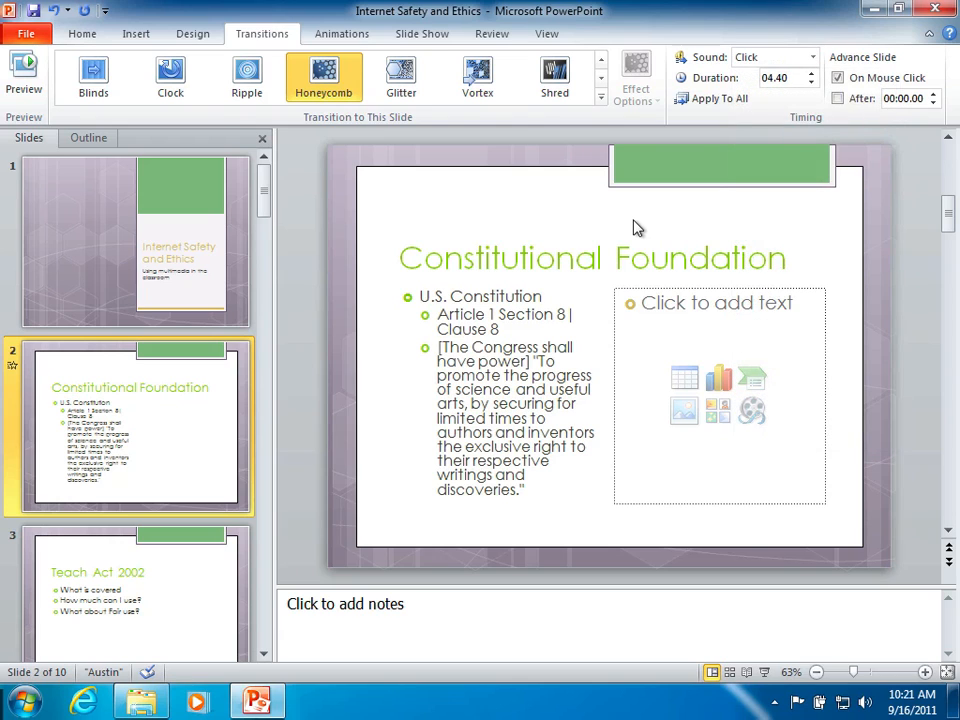
pyautogui.moveTo(816, 160)
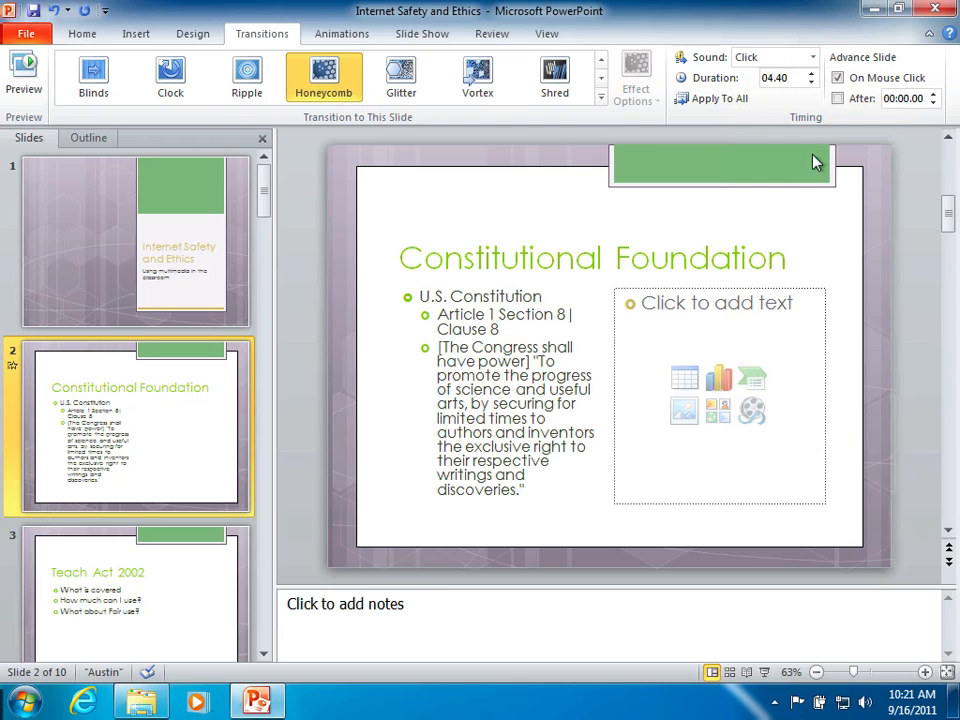
pyautogui.moveTo(774, 78)
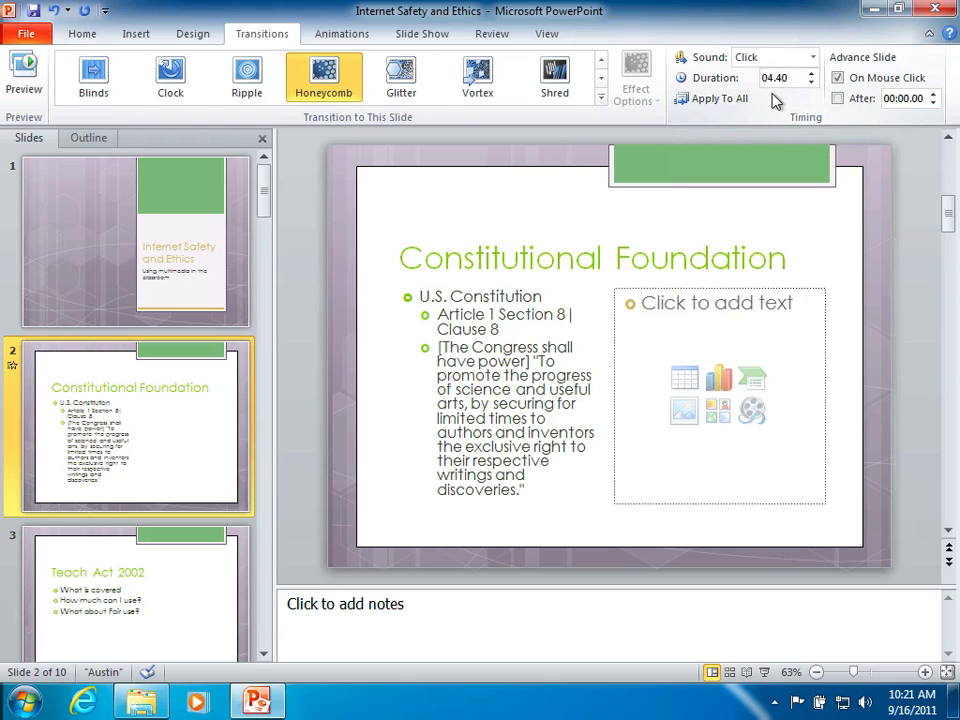
pyautogui.moveTo(744, 114)
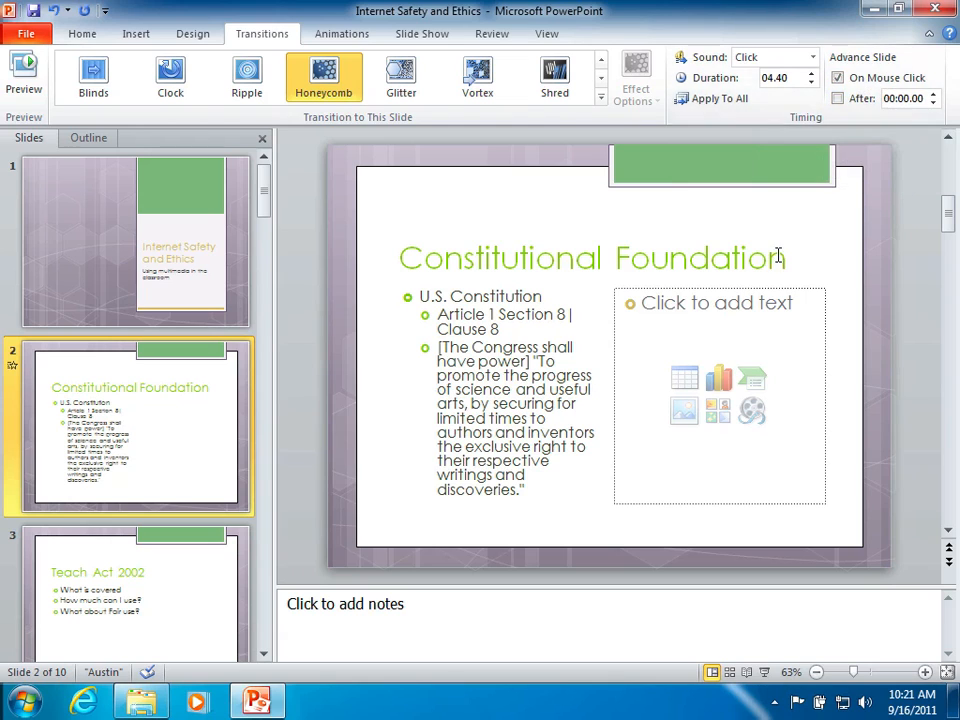
pyautogui.moveTo(816, 242)
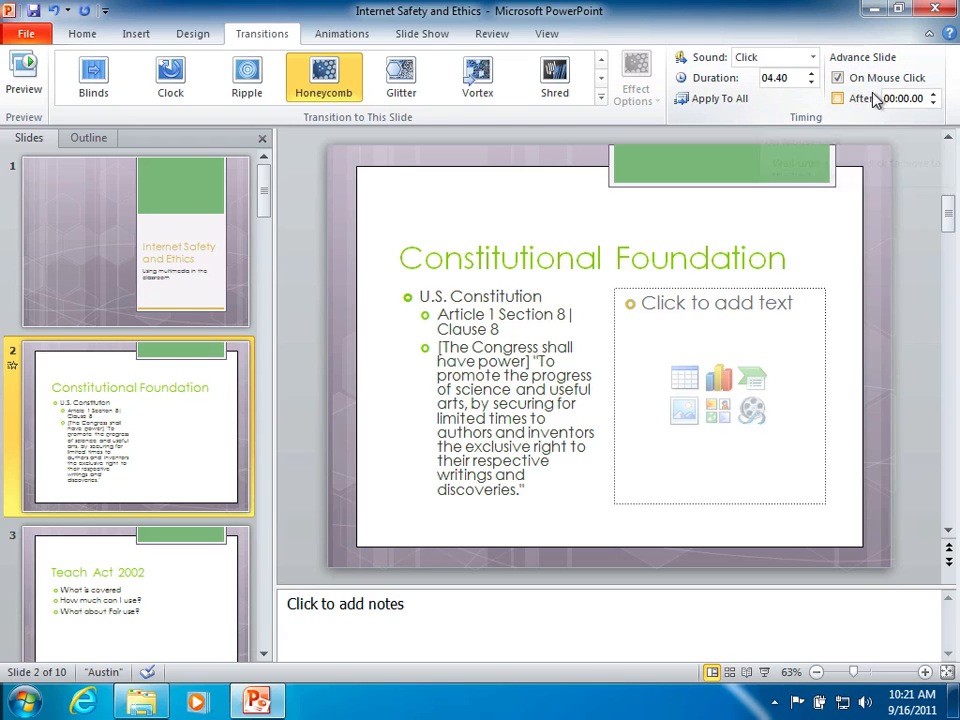
pyautogui.moveTo(838, 76)
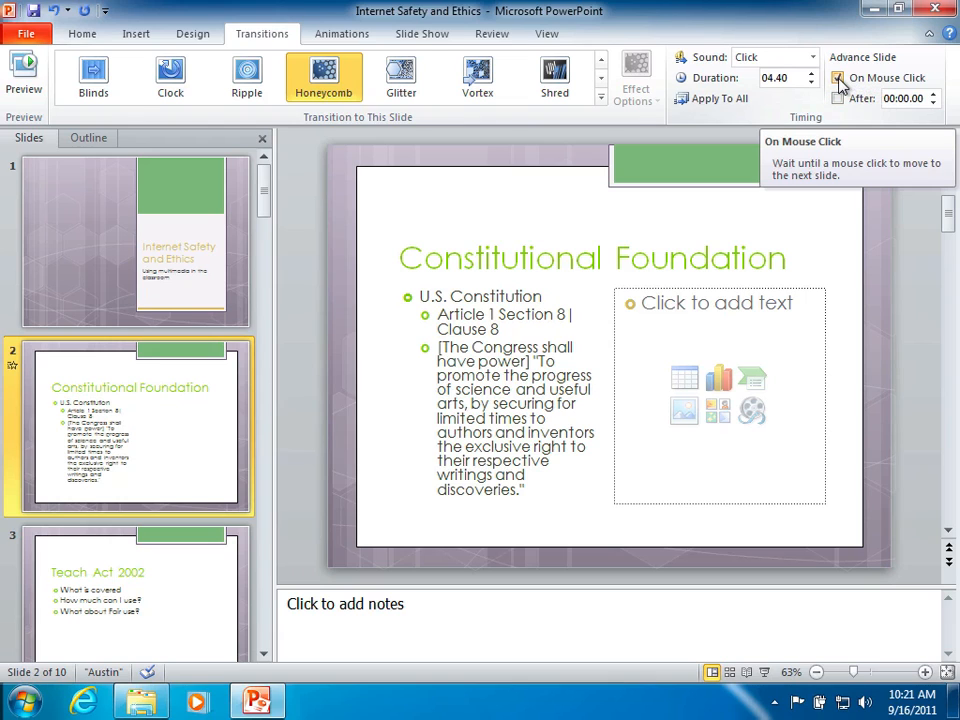
pyautogui.moveTo(848, 112)
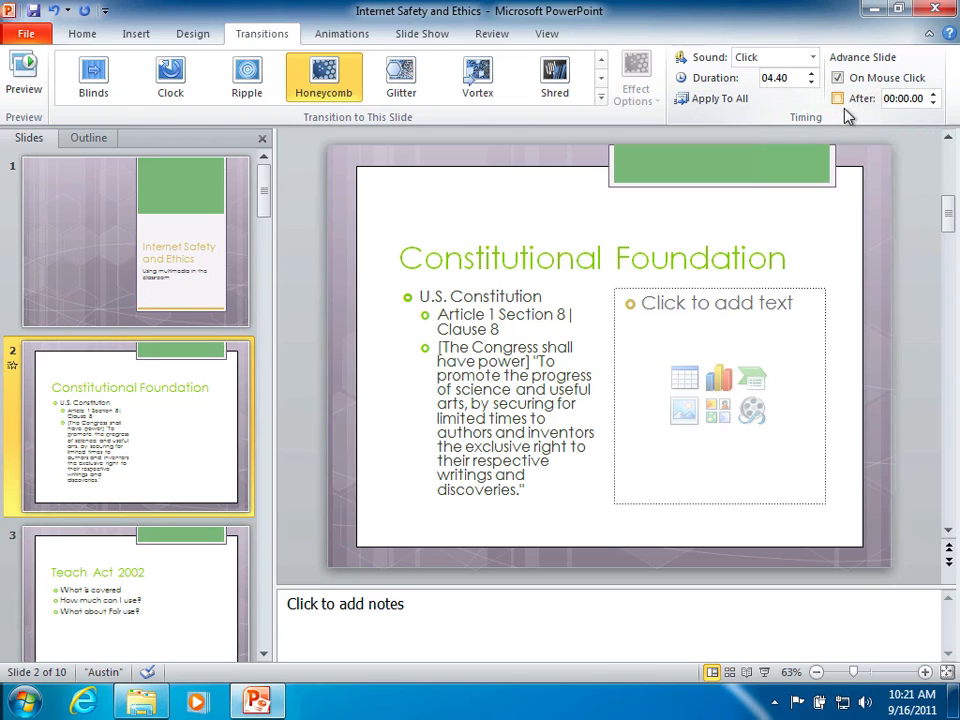
pyautogui.moveTo(838, 98)
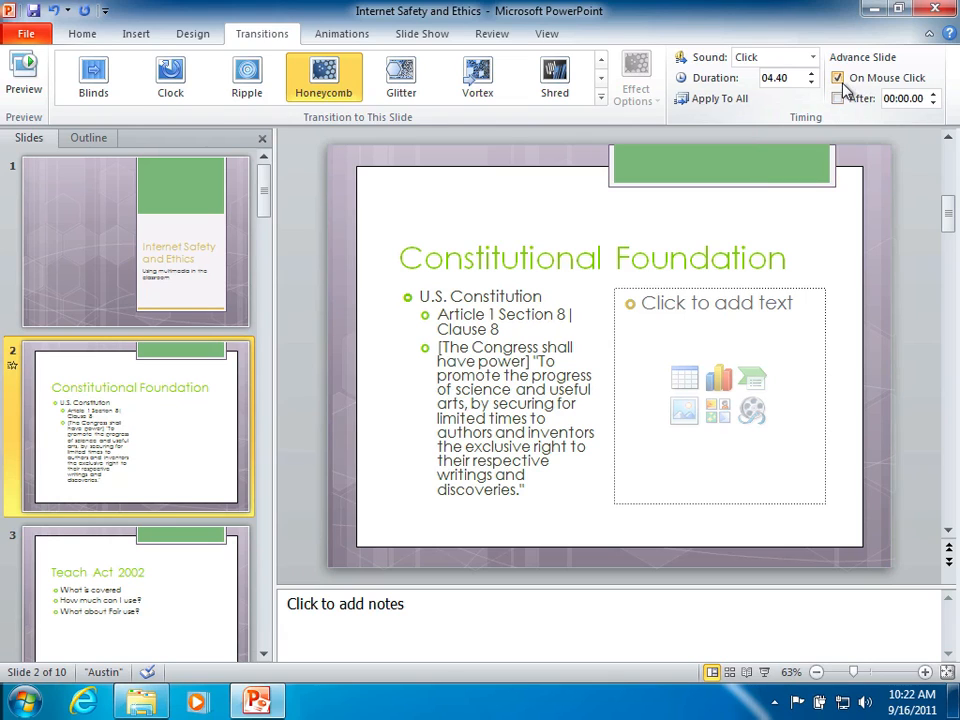
pyautogui.moveTo(840, 98)
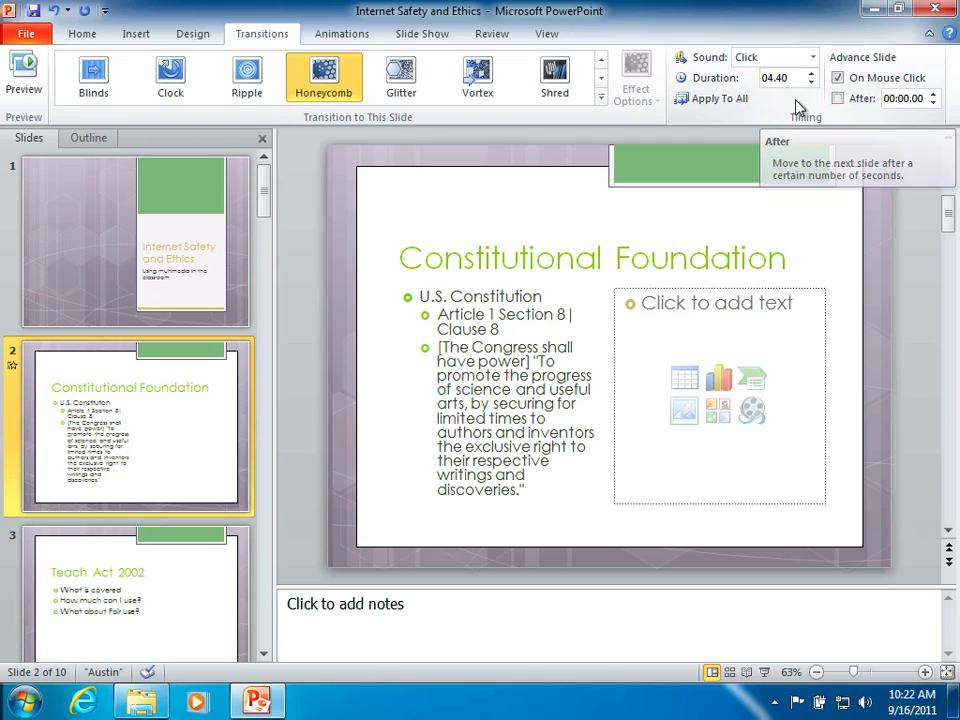
pyautogui.moveTo(836, 144)
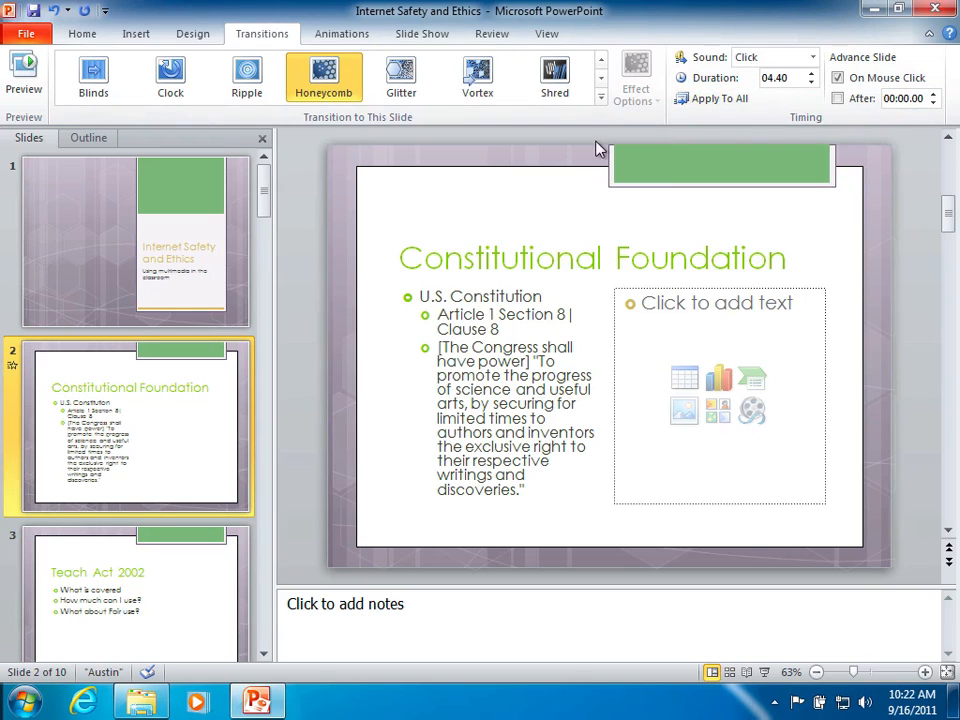
pyautogui.moveTo(718, 156)
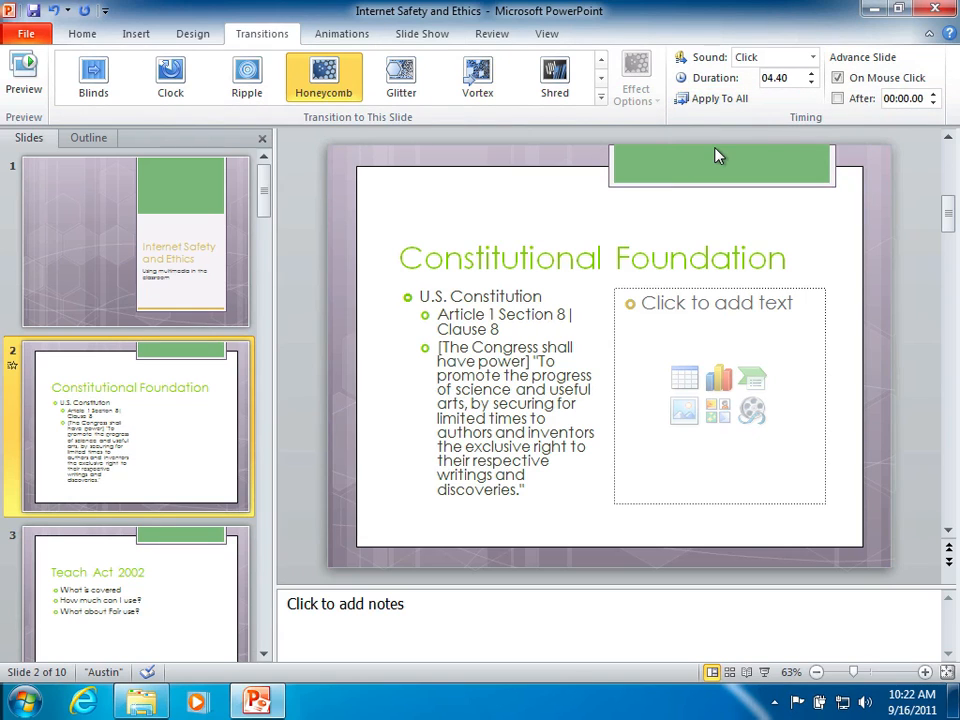
pyautogui.moveTo(720, 98)
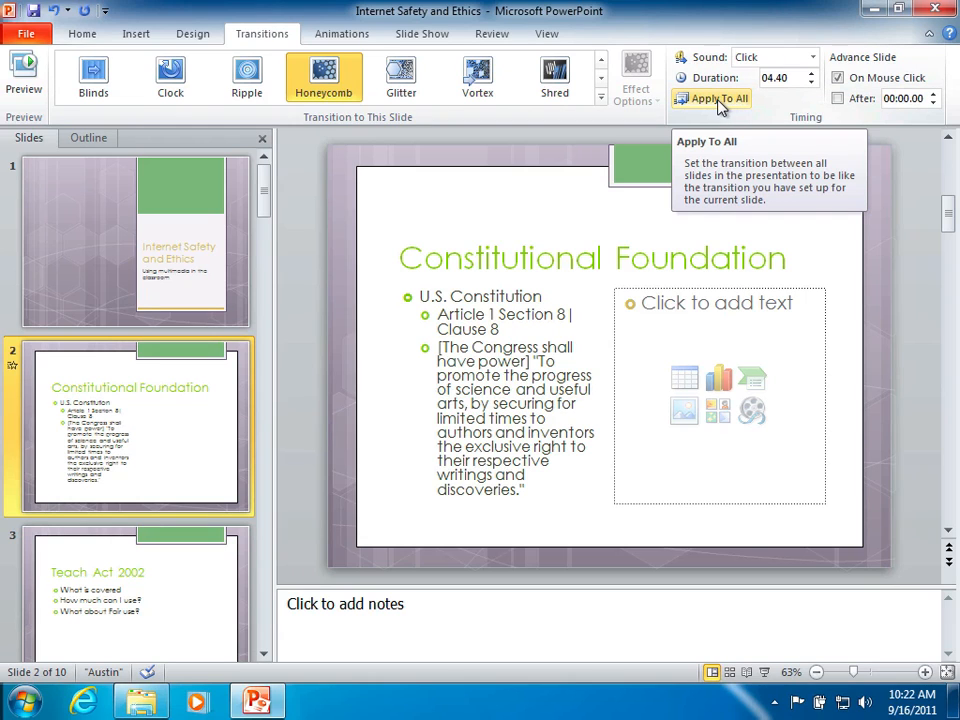
# Apply the Honeycomb transition with Click sound to all slides, then move to slide 6.
pyautogui.click(716, 98)
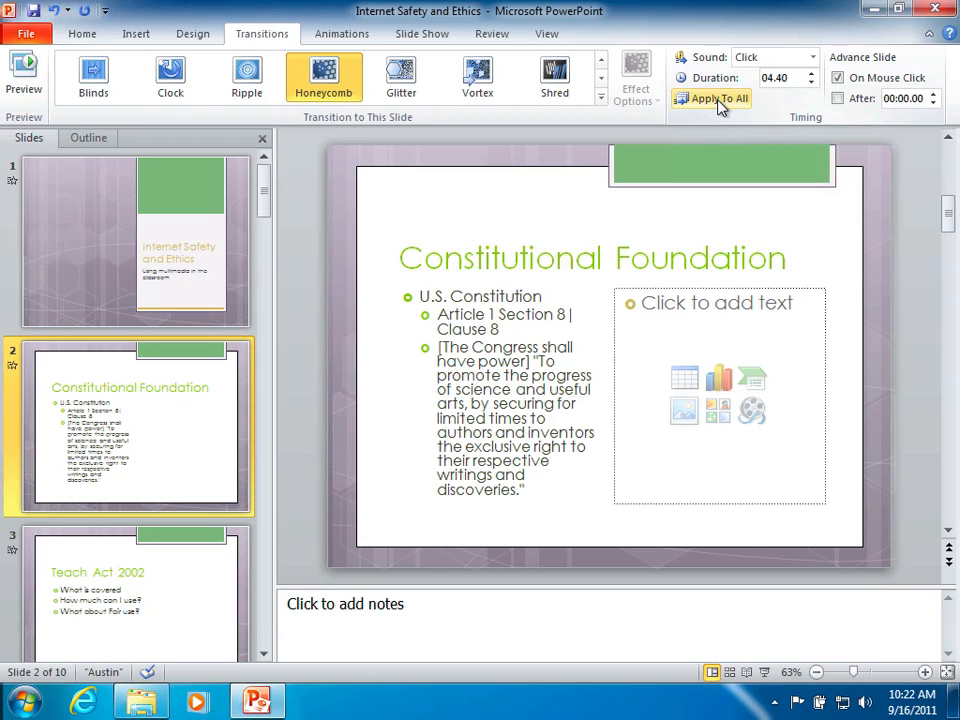
pyautogui.moveTo(198, 320)
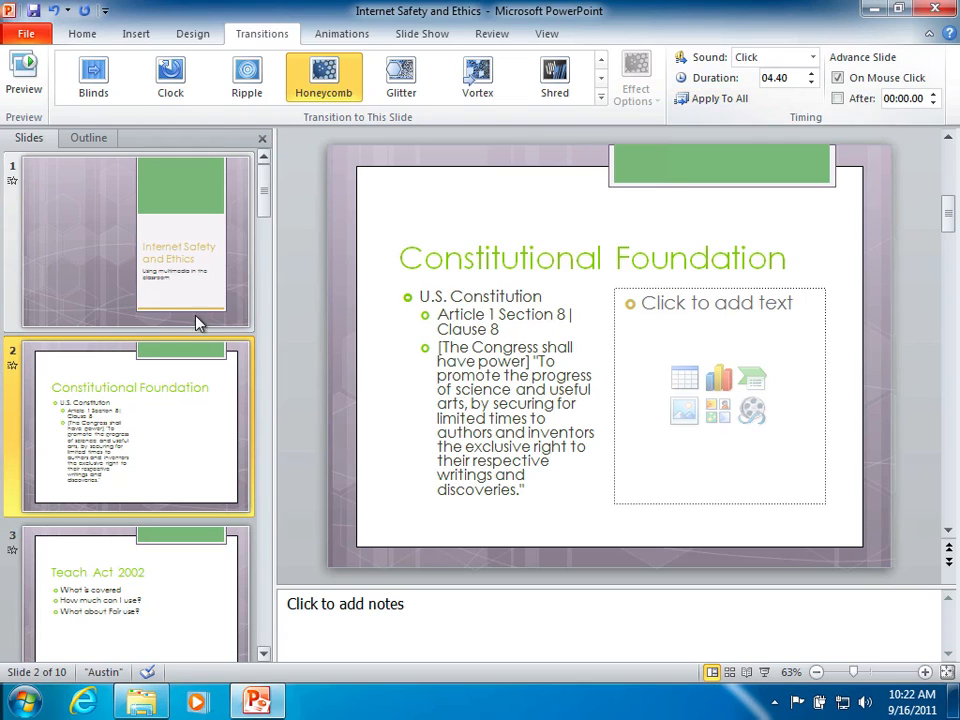
pyautogui.scroll(-3)
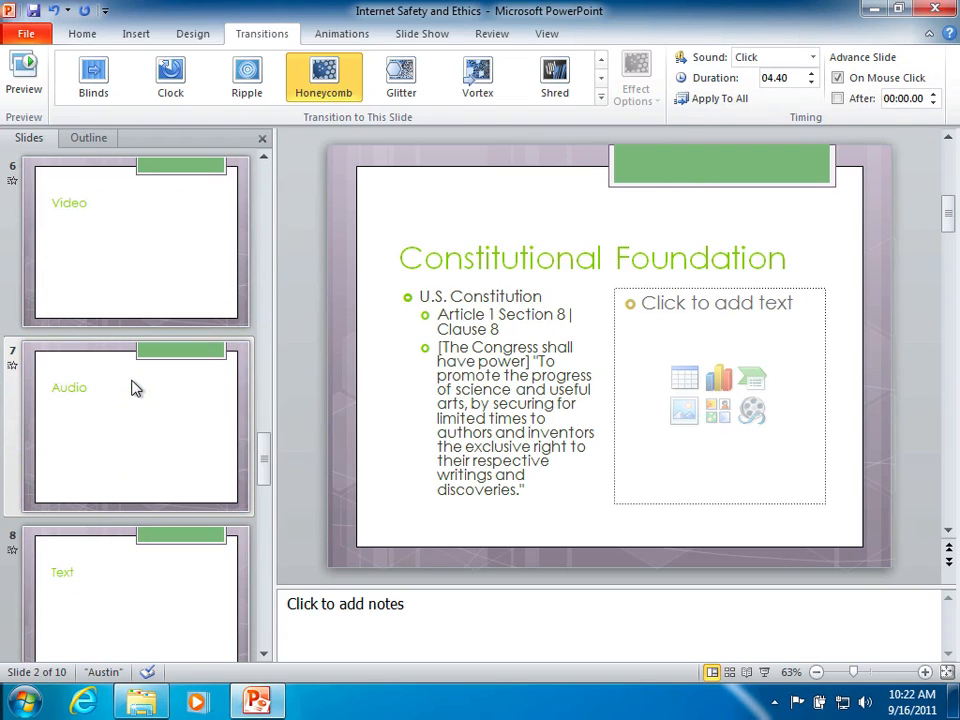
pyautogui.moveTo(126, 420)
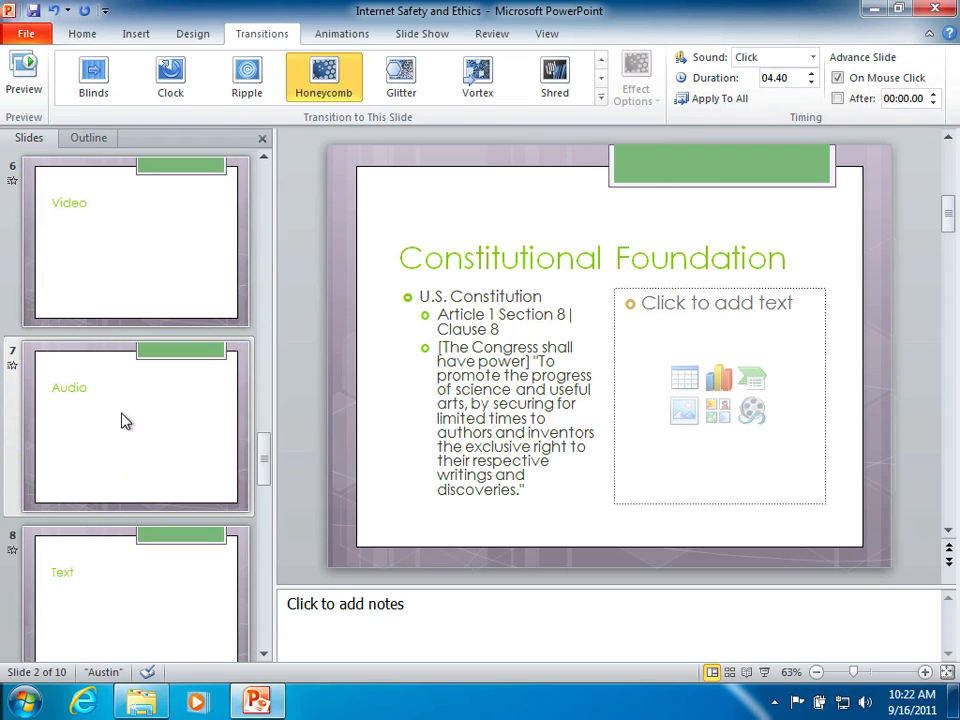
pyautogui.moveTo(62, 380)
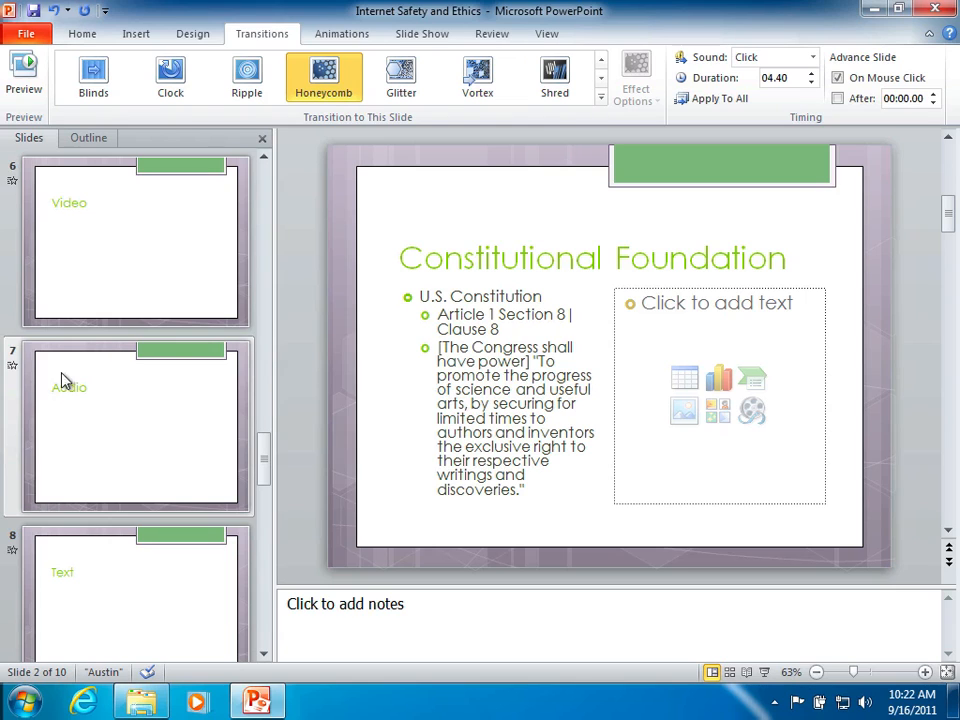
# Give slide 6 (Video) the Vortex transition with the From Right effect option.
pyautogui.click(136, 240)
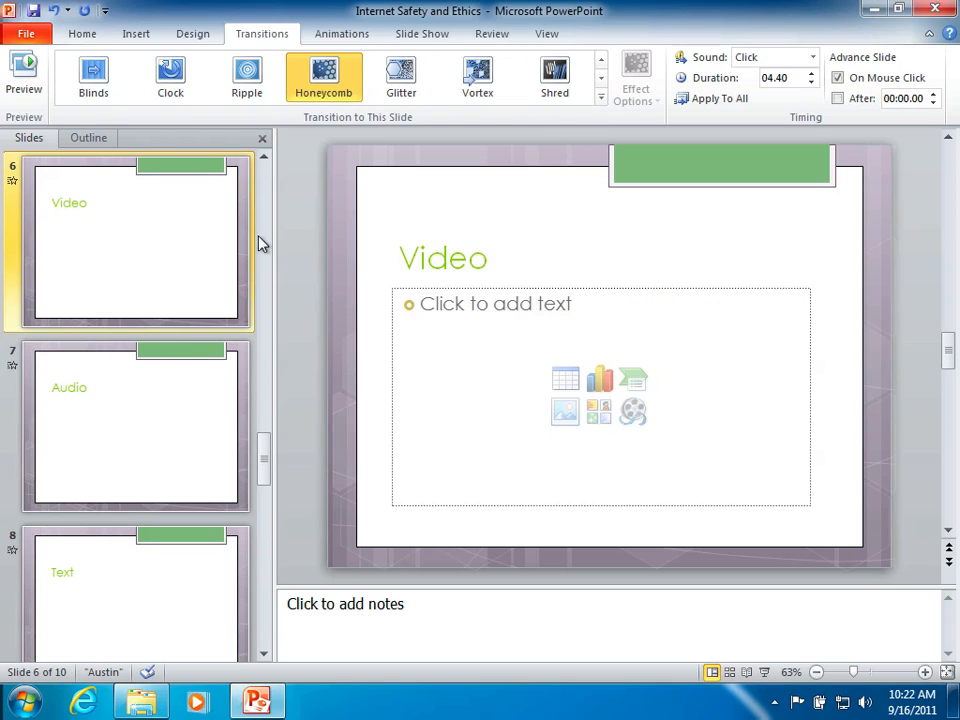
pyautogui.moveTo(476, 76)
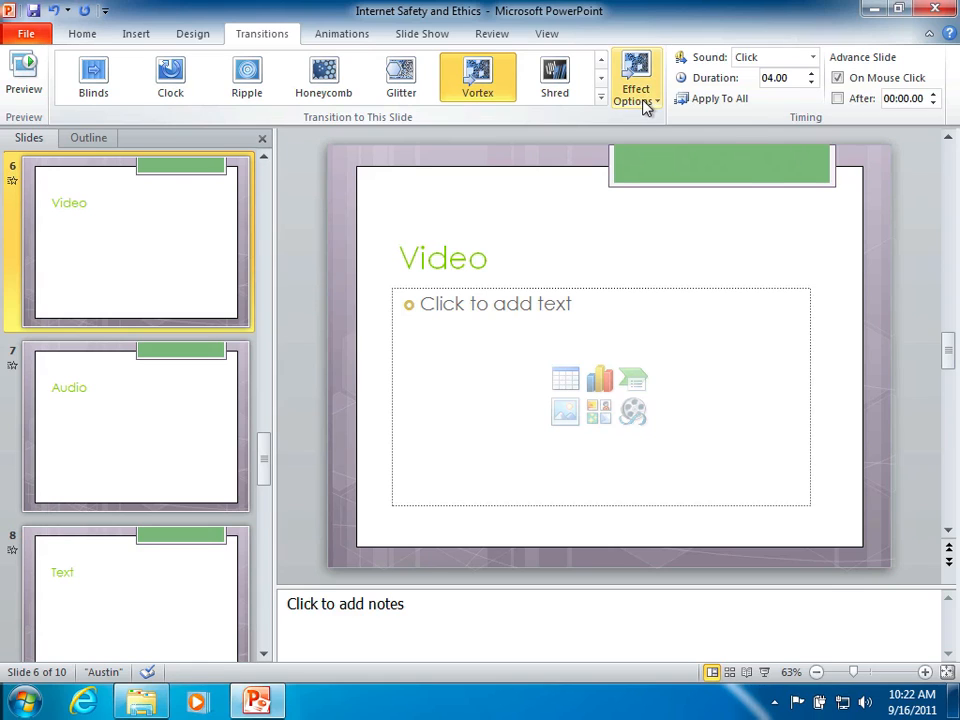
pyautogui.click(636, 76)
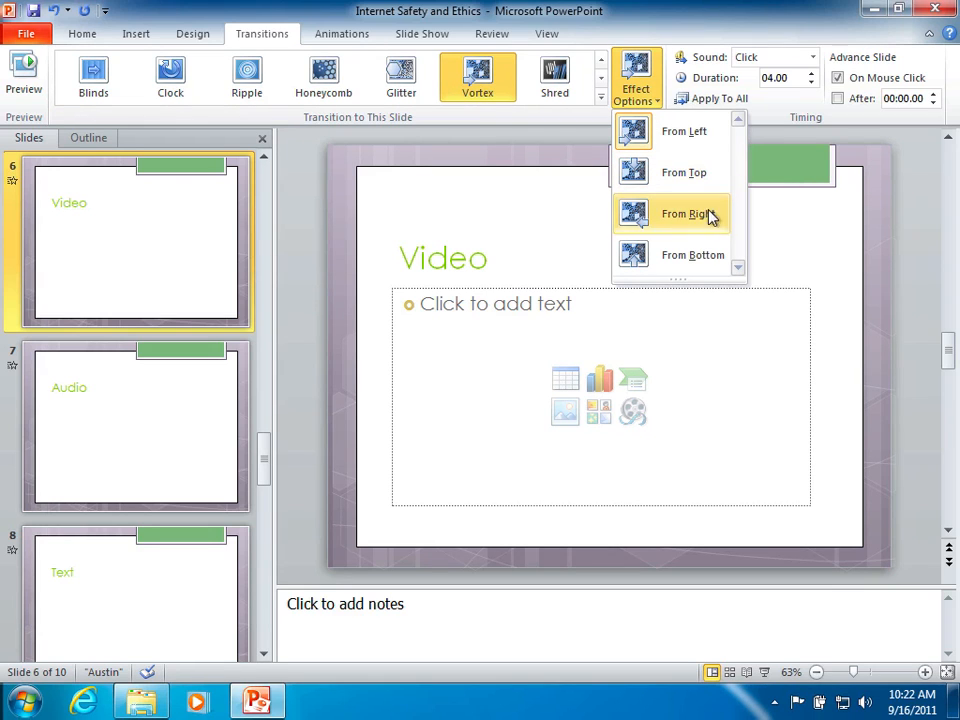
pyautogui.moveTo(660, 218)
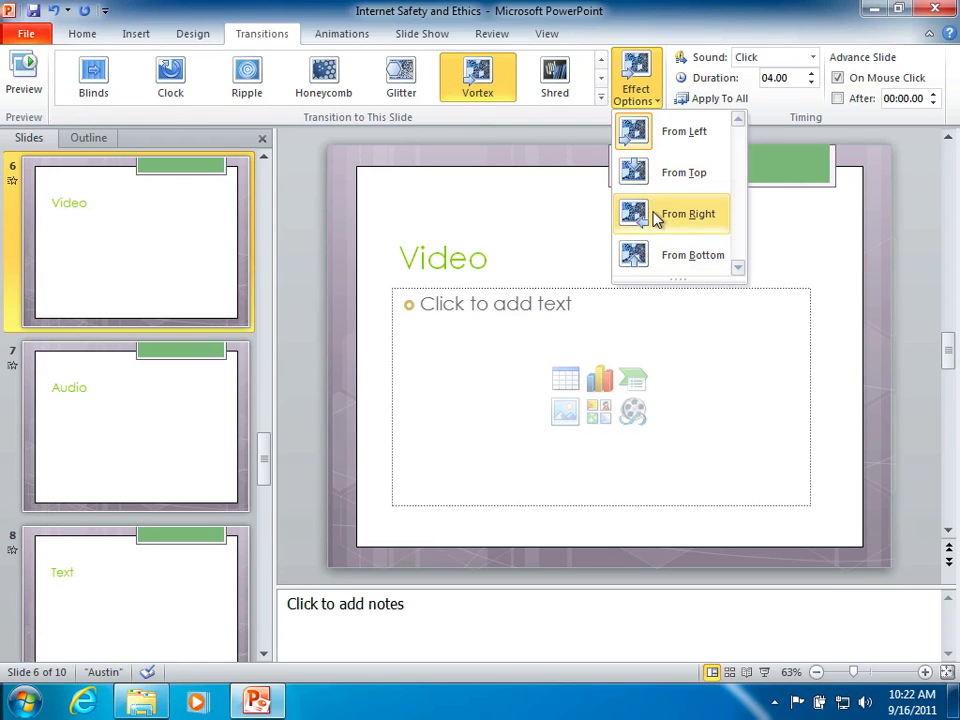
pyautogui.click(688, 212)
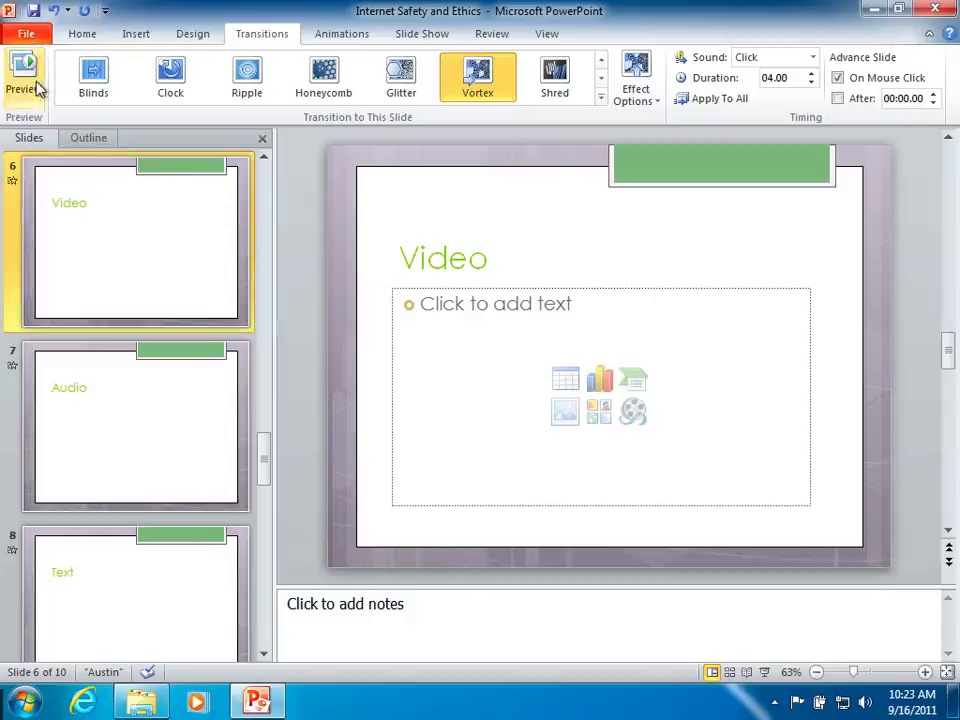
# Preview slide 6, then run the slide show from the title slide and exit to editing.
pyautogui.click(24, 70)
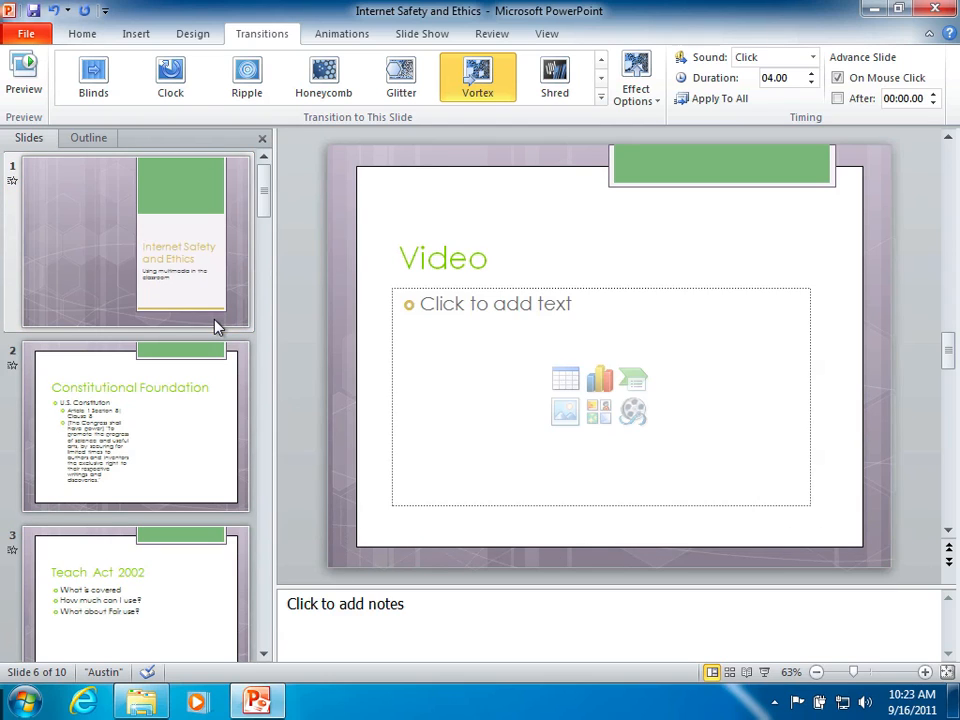
pyautogui.click(128, 242)
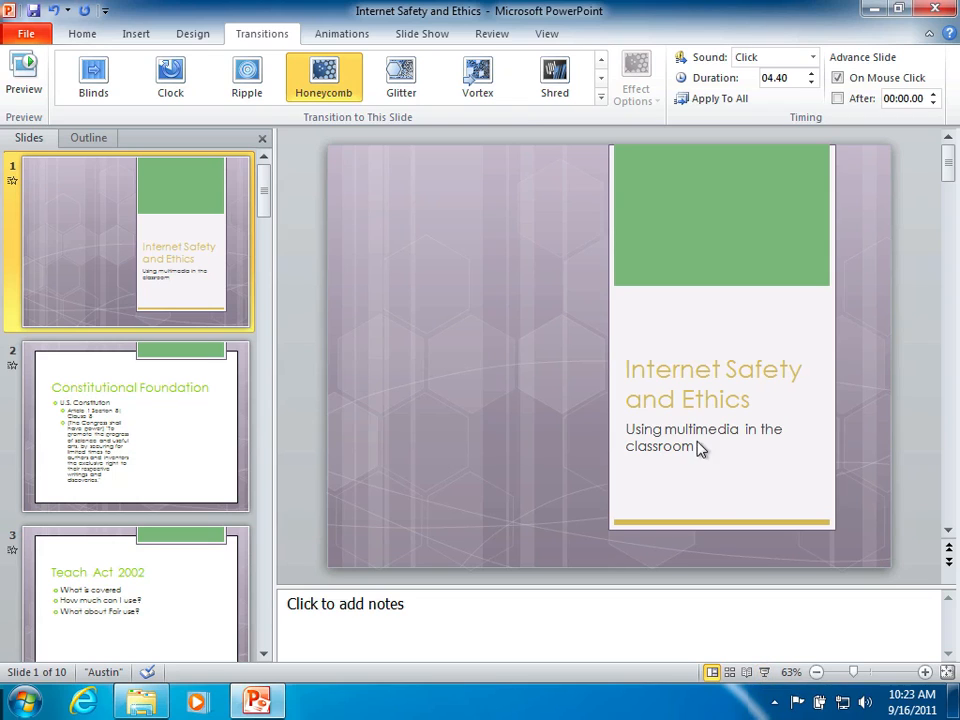
pyautogui.click(420, 32)
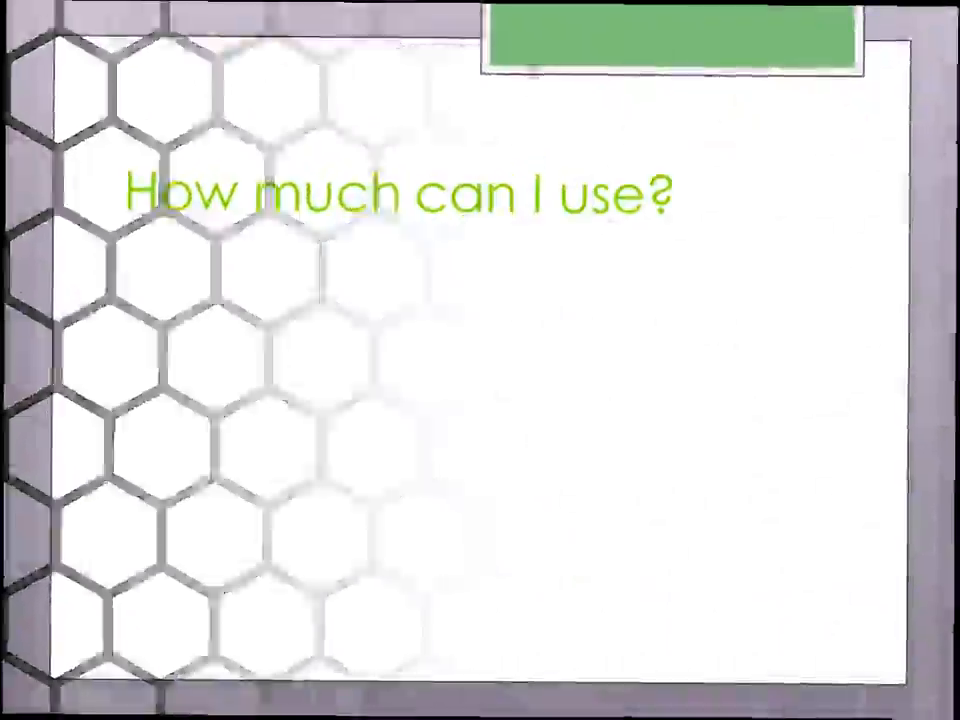
pyautogui.press('Escape')
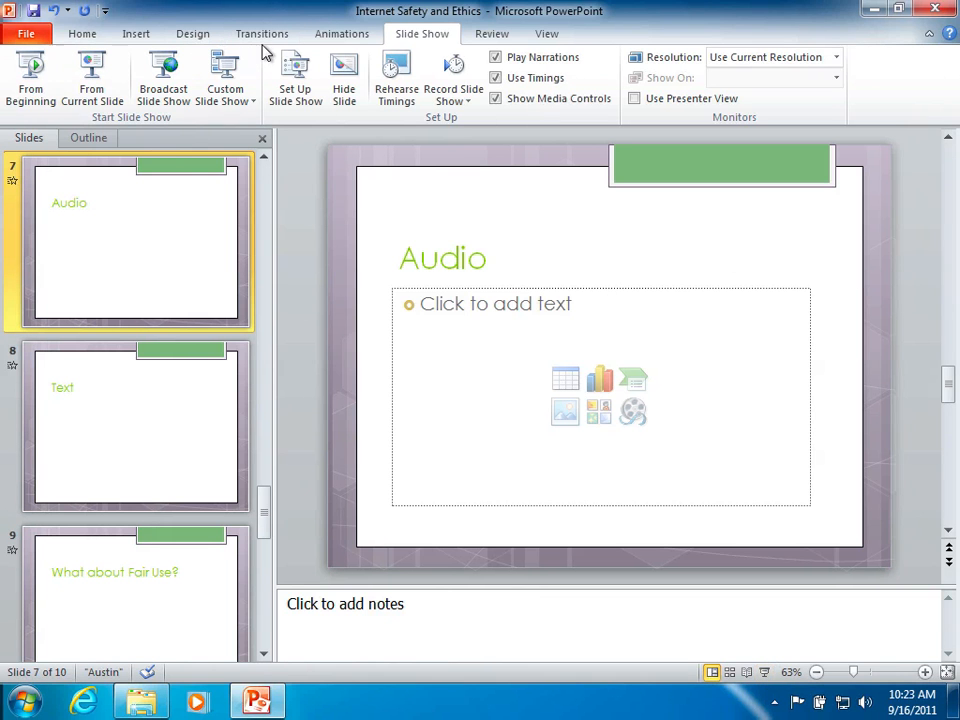
# Reselect Honeycomb from the transitions gallery for the Audio slide.
pyautogui.click(262, 32)
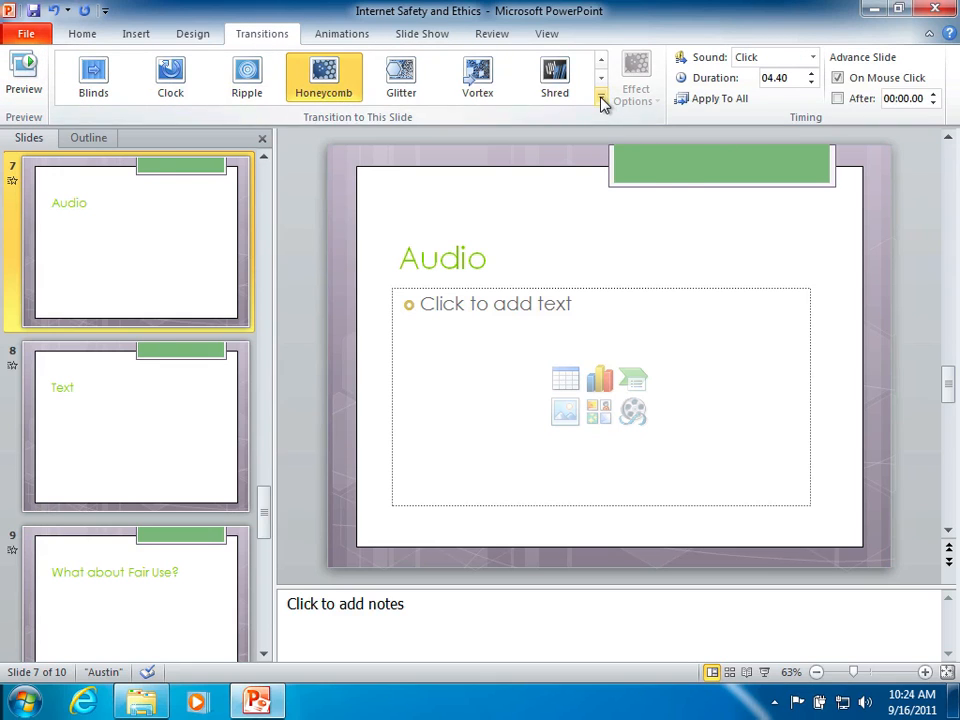
pyautogui.click(600, 98)
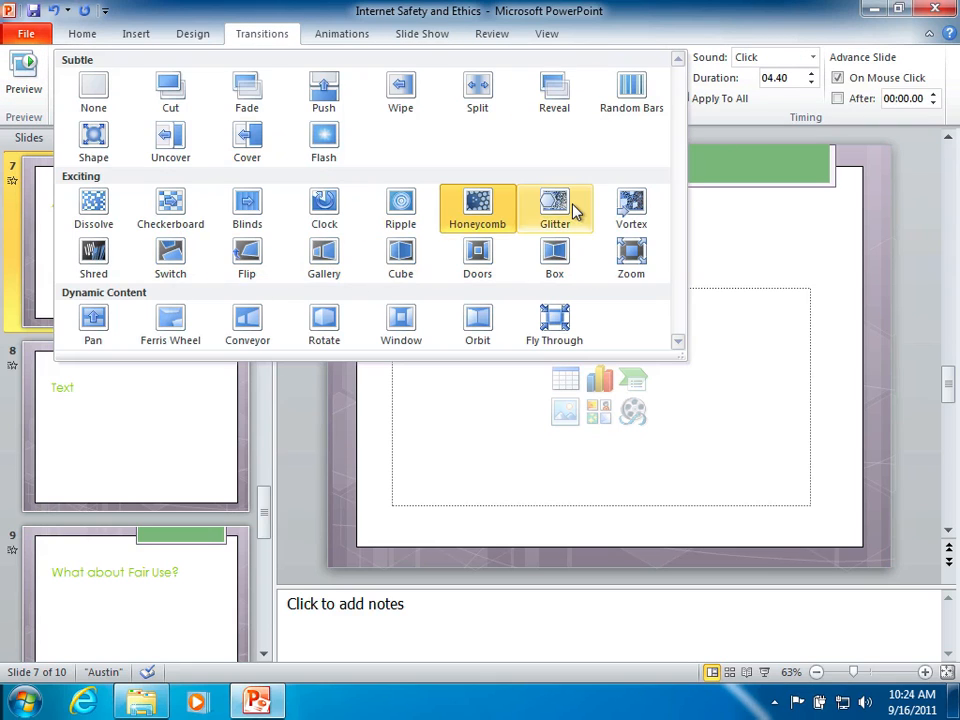
pyautogui.click(476, 208)
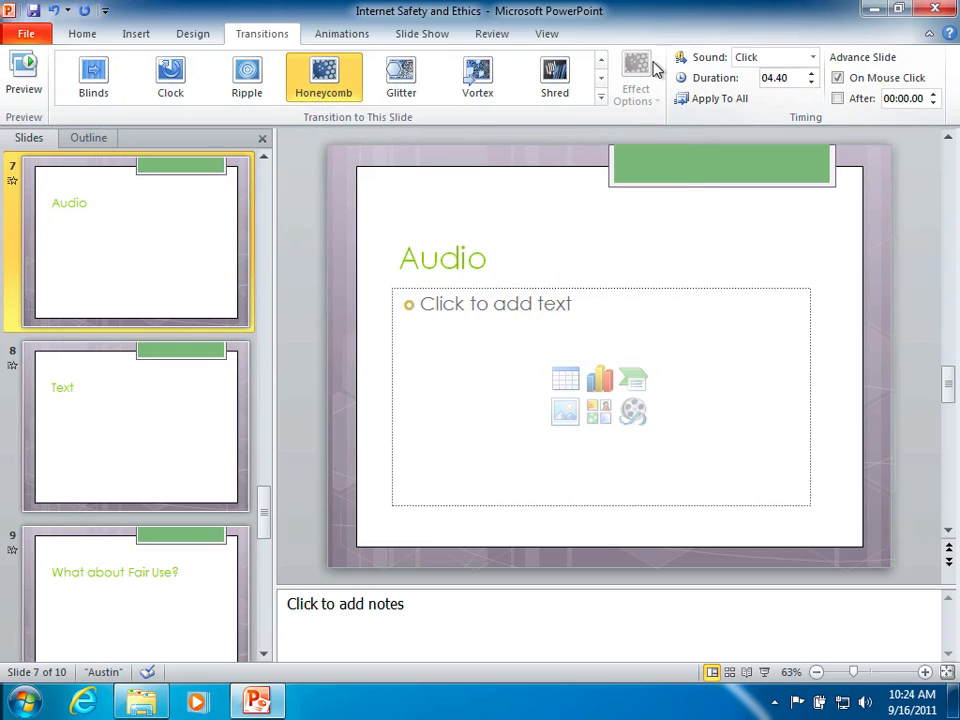
pyautogui.moveTo(712, 98)
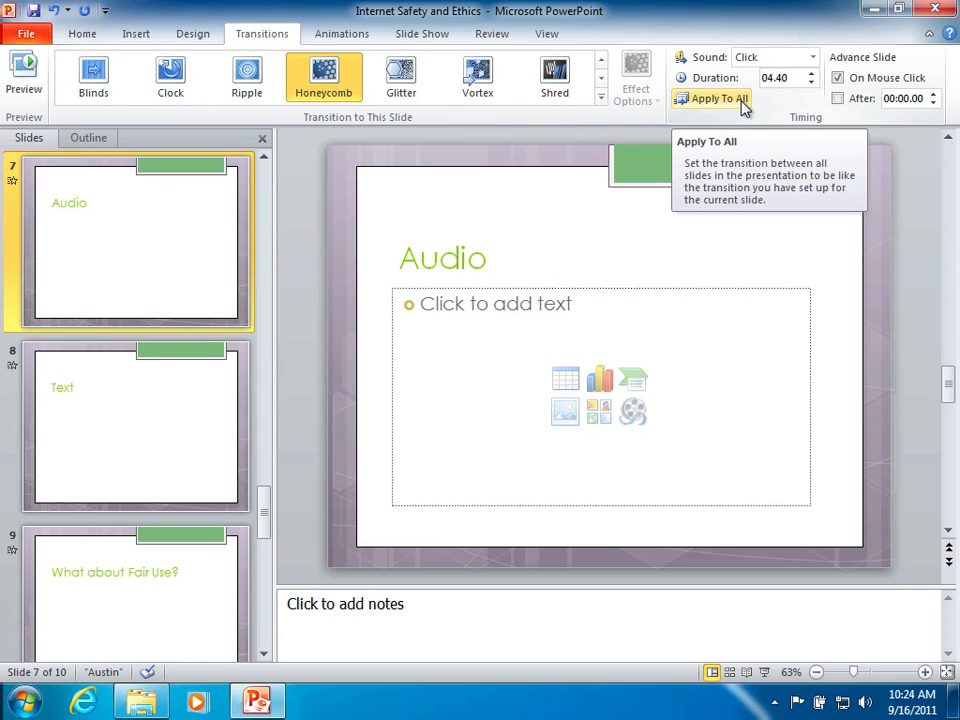